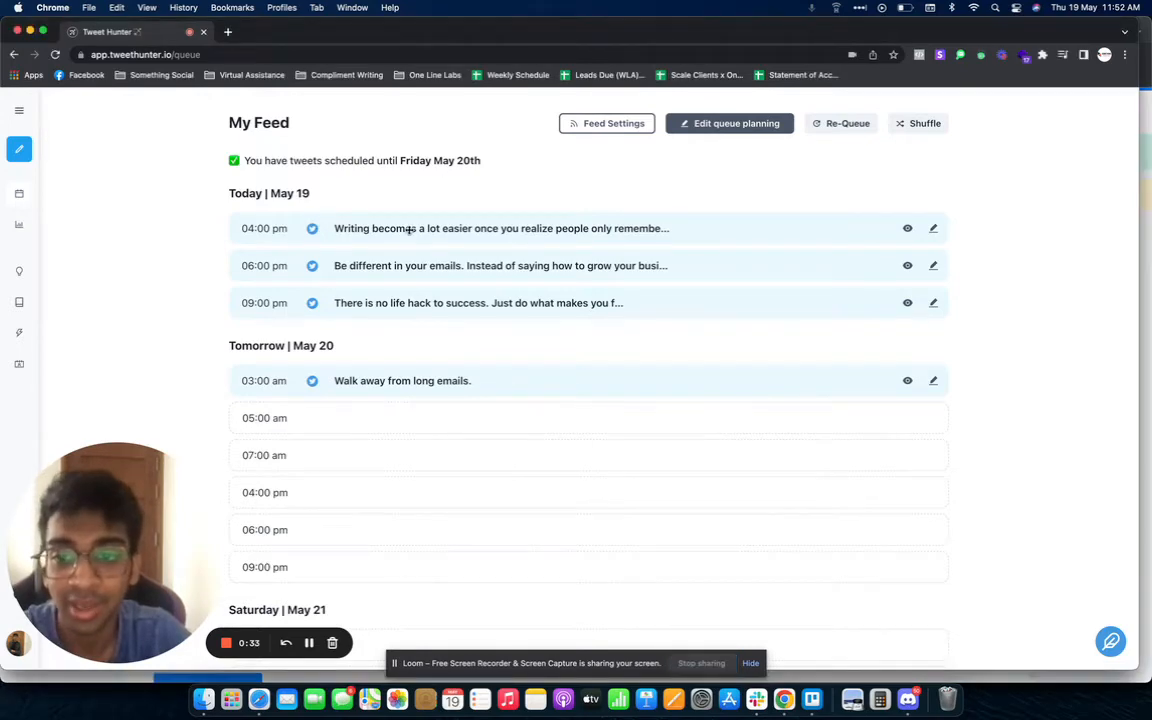
Preview the first scheduled tweet, then view Analytics and the Daily Inspiration feed.
click(907, 228)
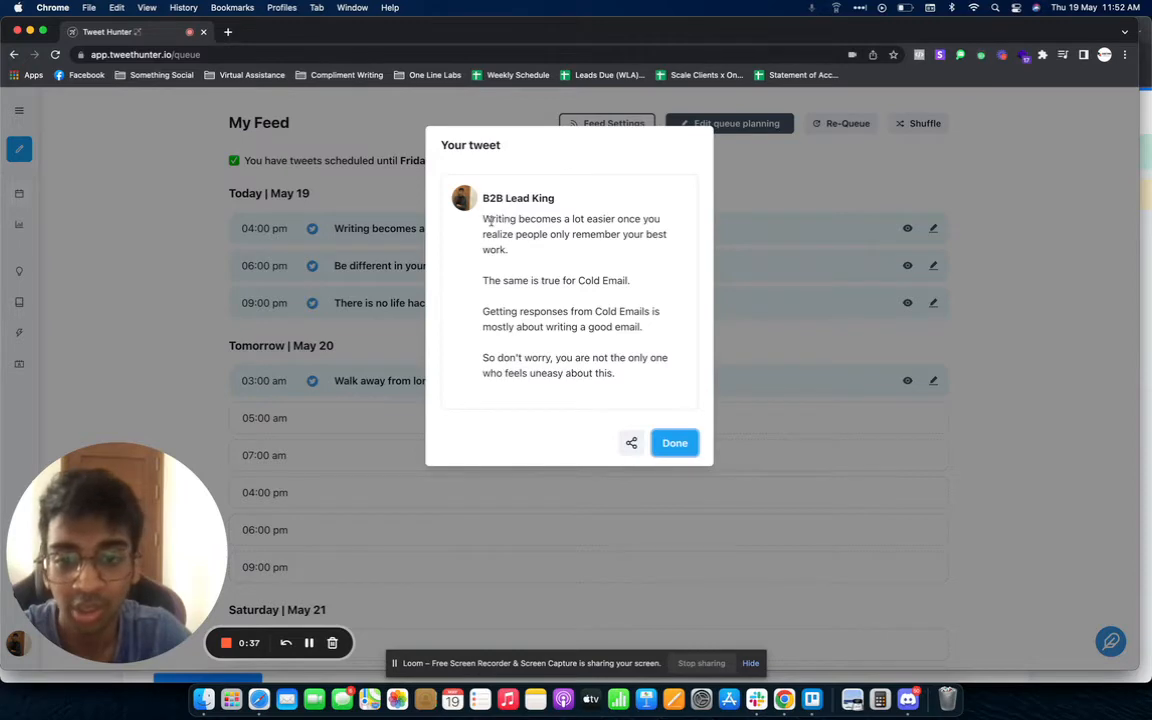
mouse_move(752, 323)
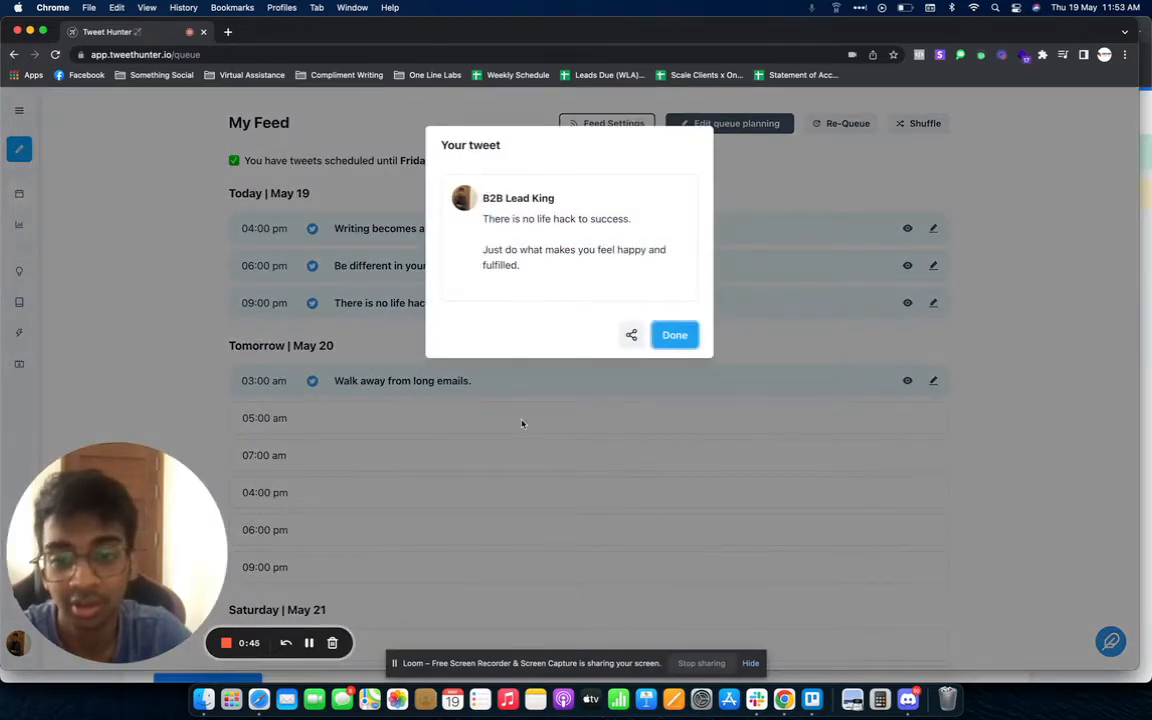
click(674, 334)
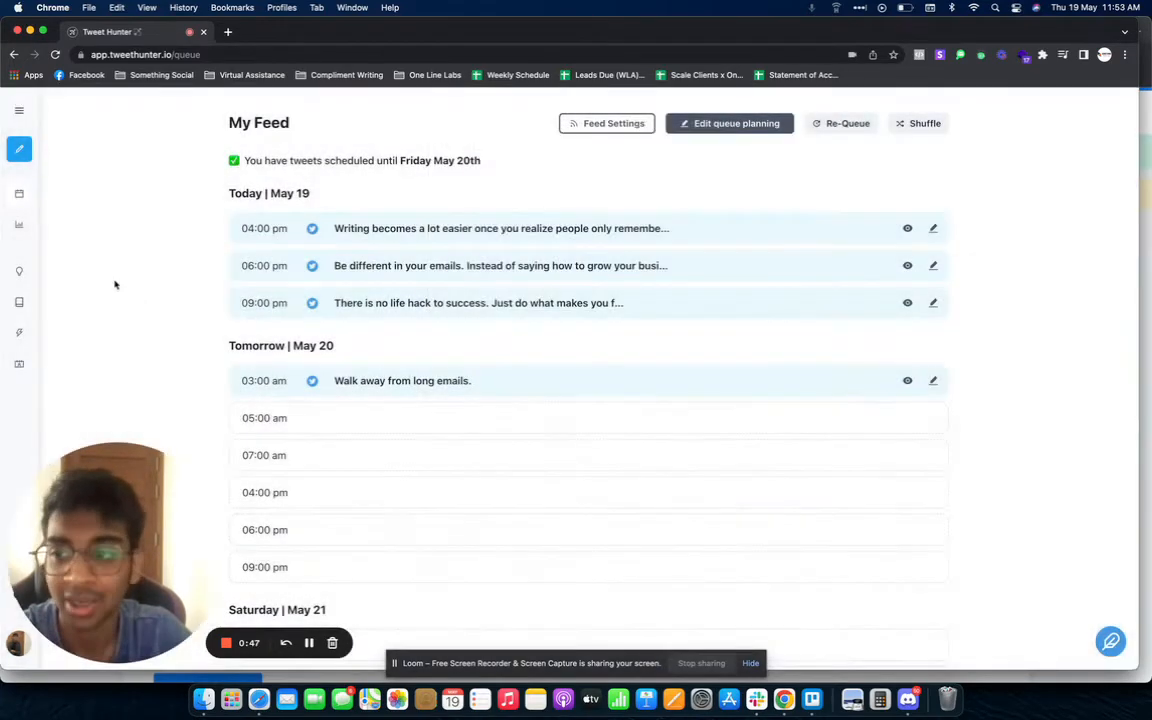
mouse_move(759, 334)
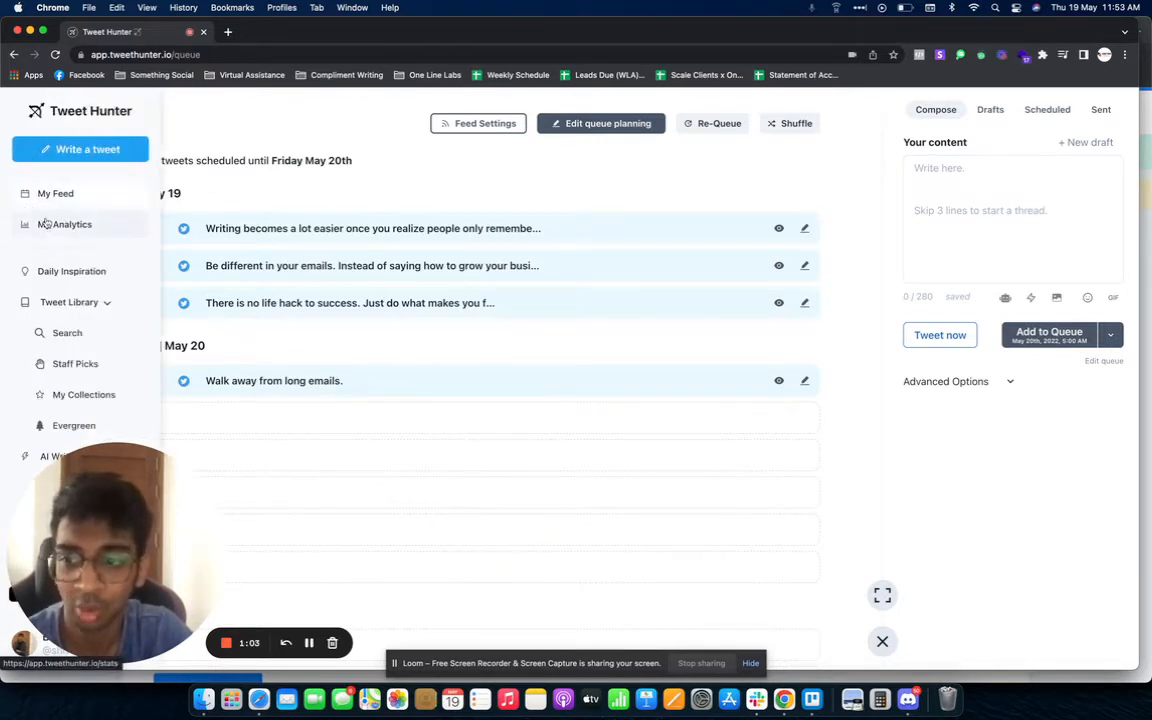
click(71, 224)
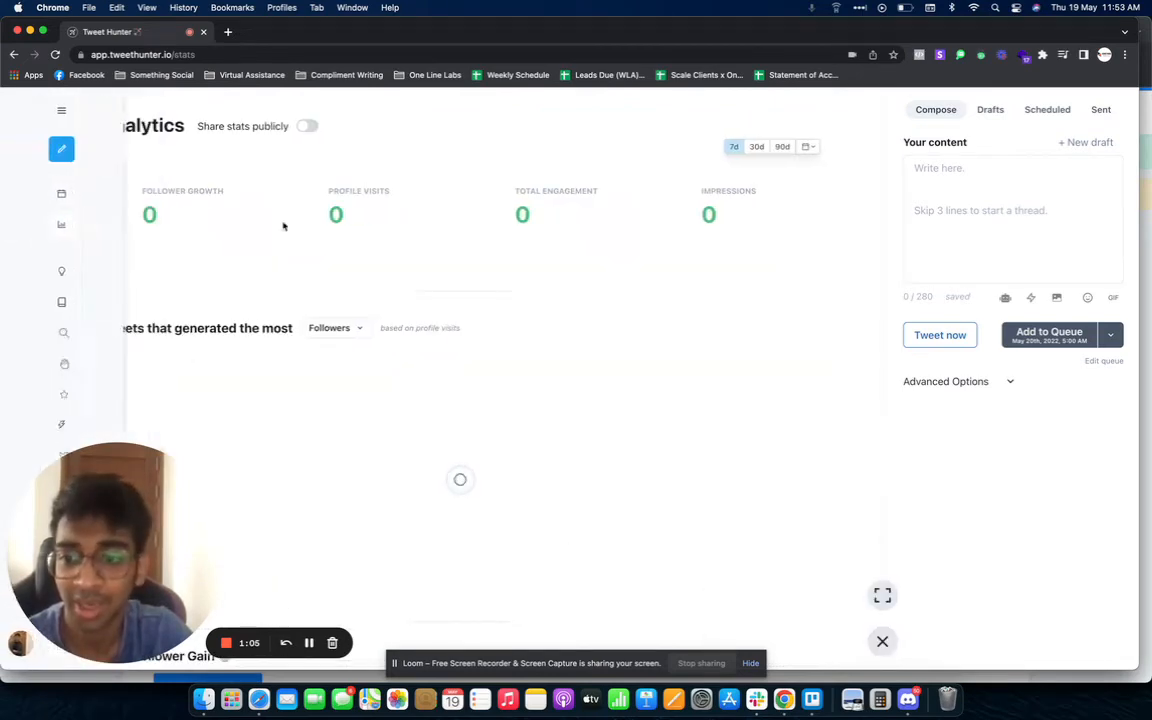
click(61, 110)
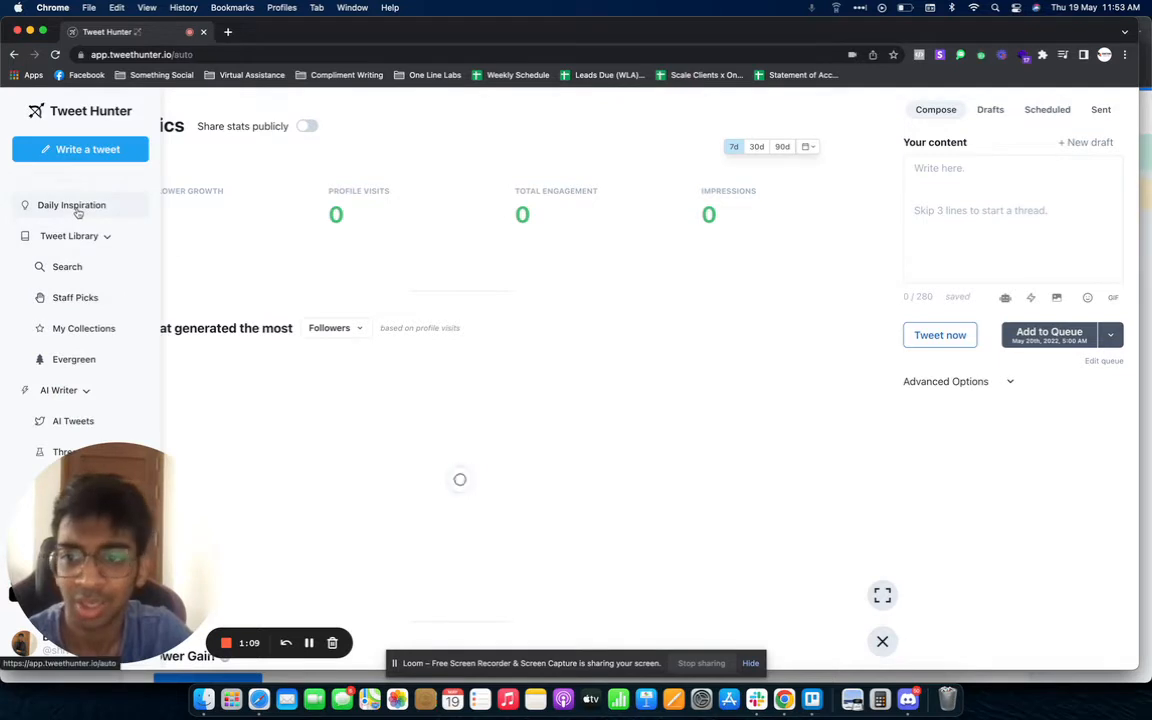
click(71, 205)
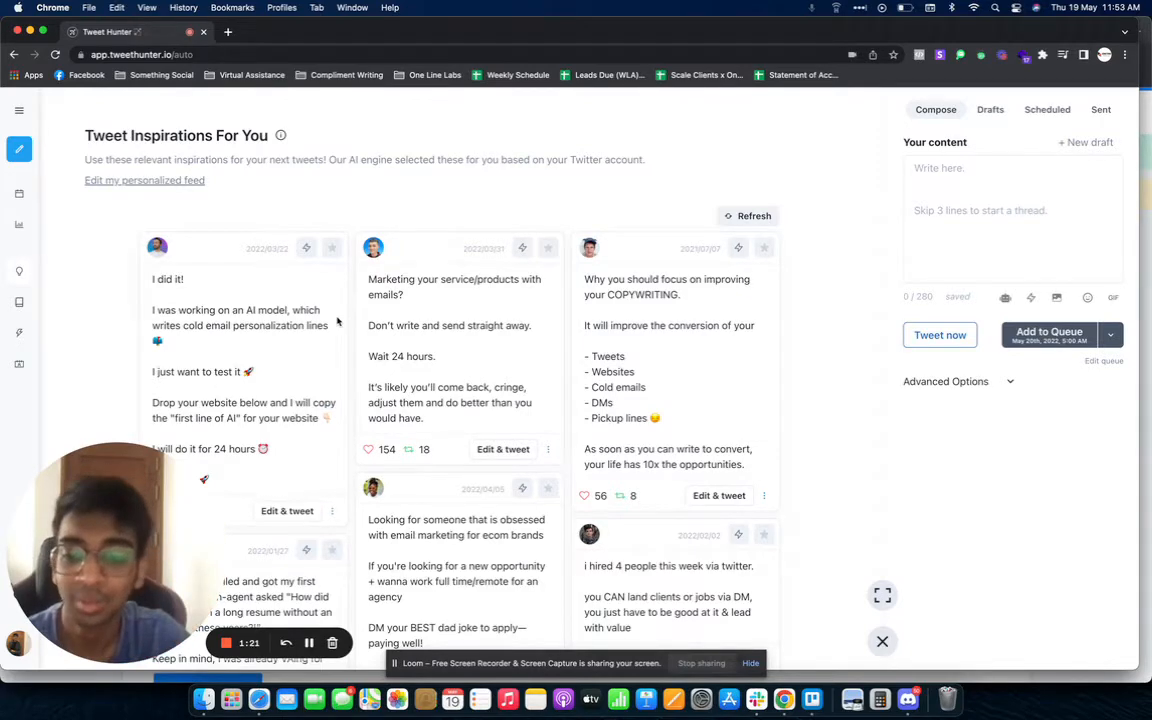
scroll(down, 3)
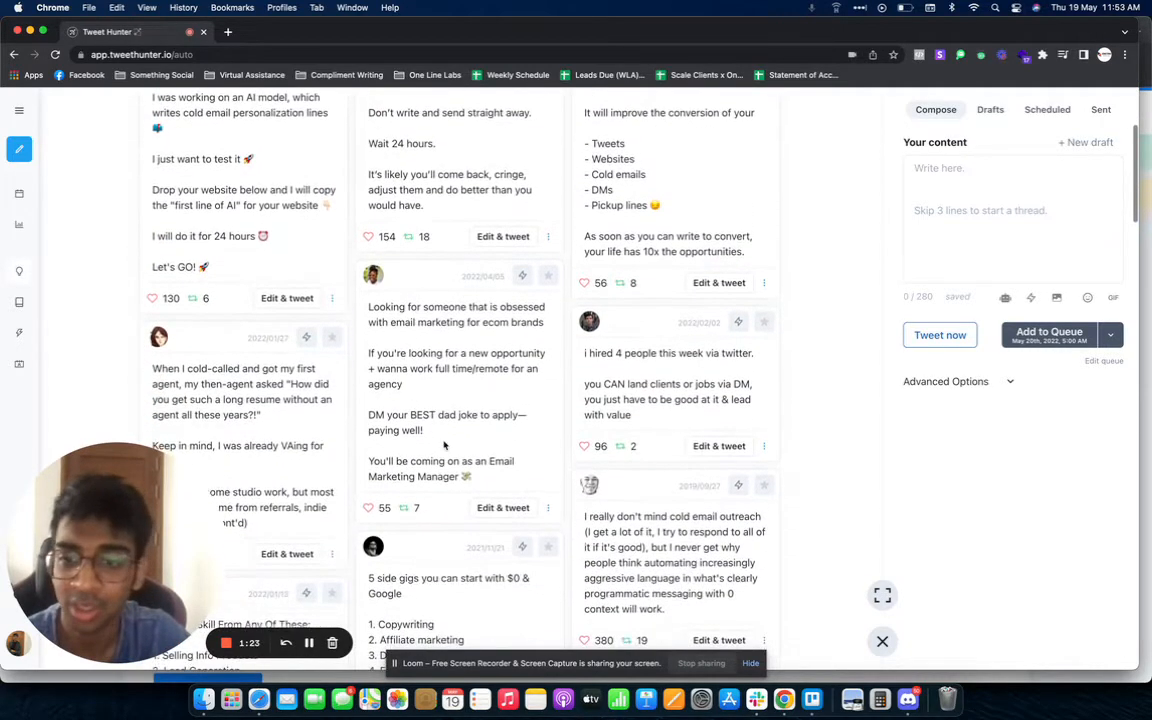
scroll(down, 3)
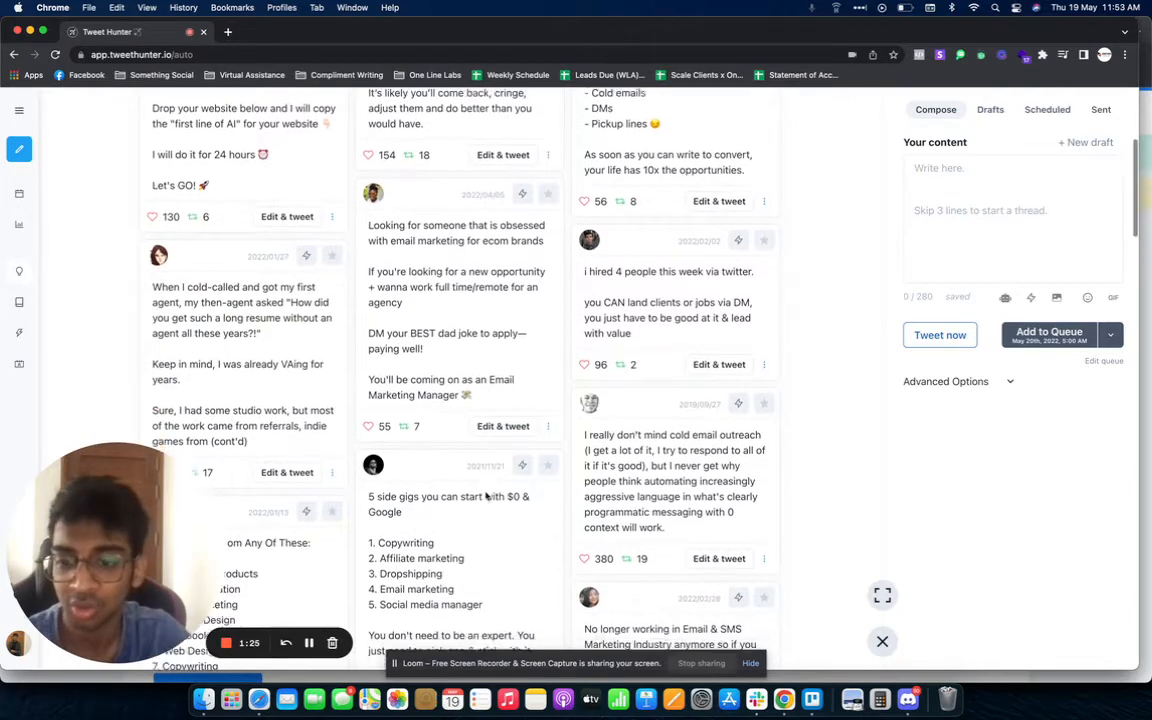
scroll(down, 3)
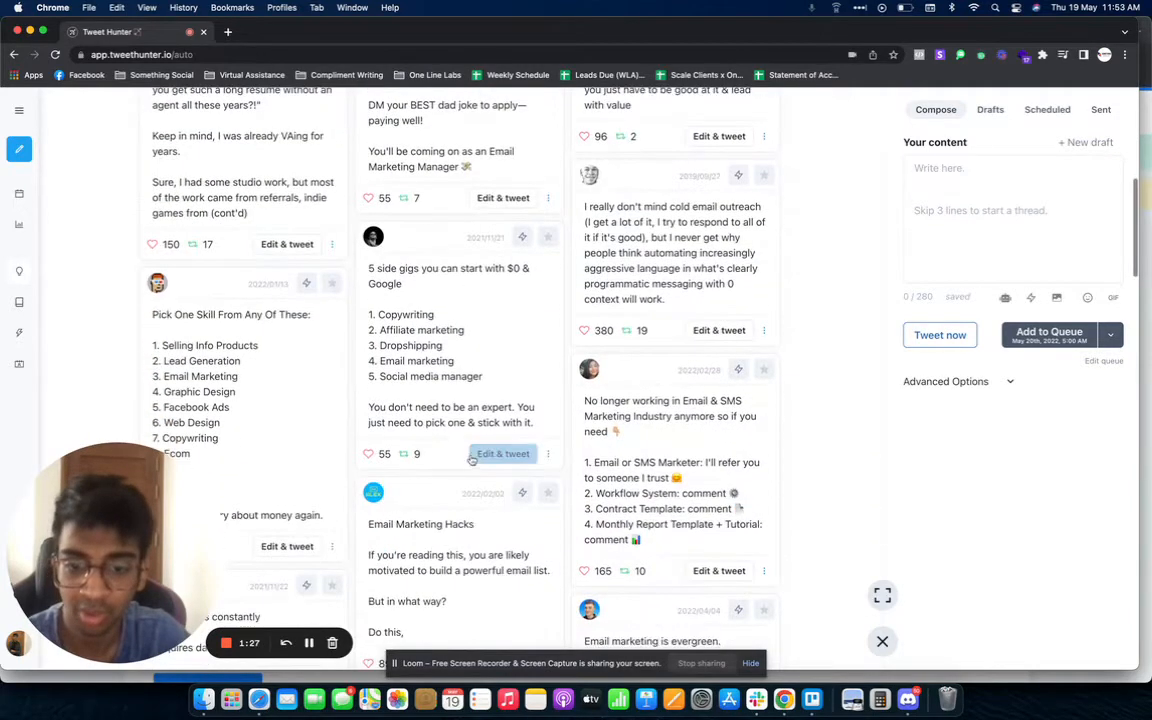
scroll(down, 3)
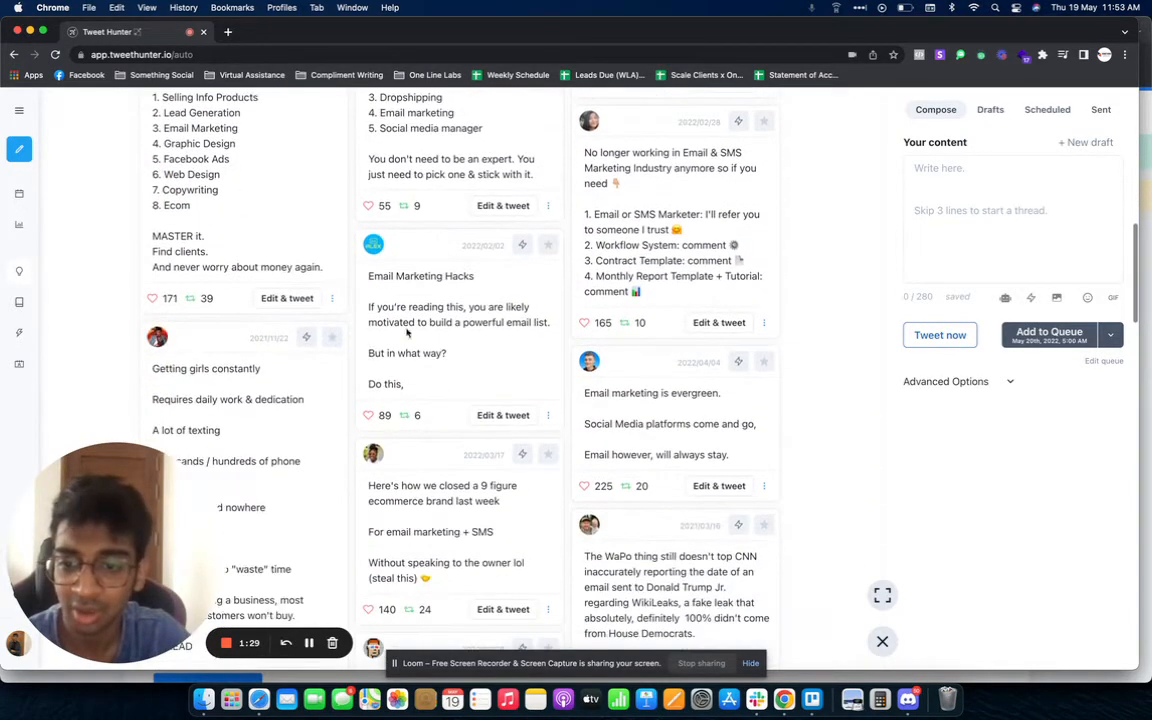
scroll(down, 3)
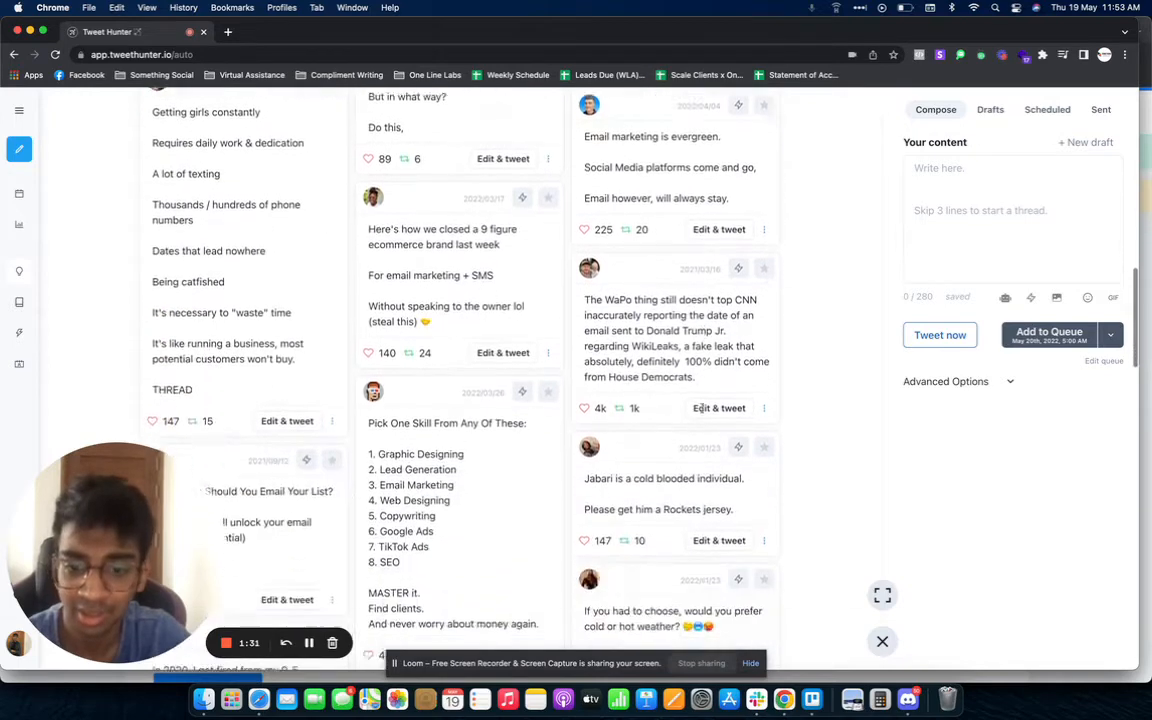
scroll(down, 3)
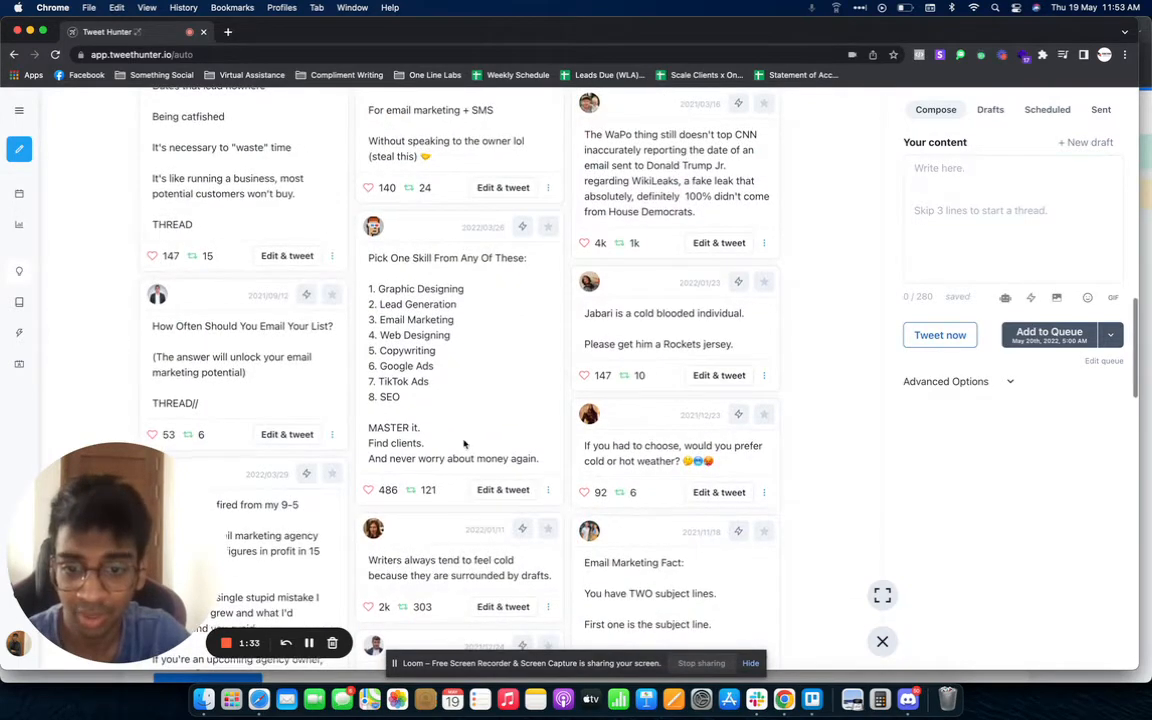
scroll(down, 3)
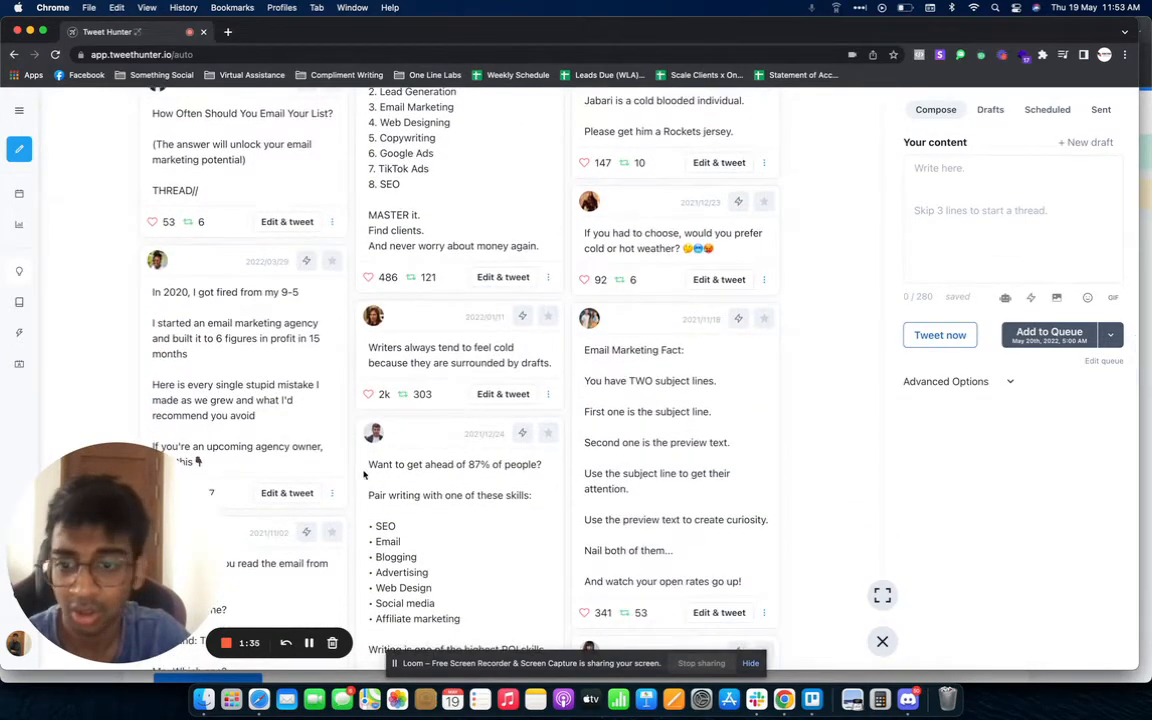
scroll(down, 3)
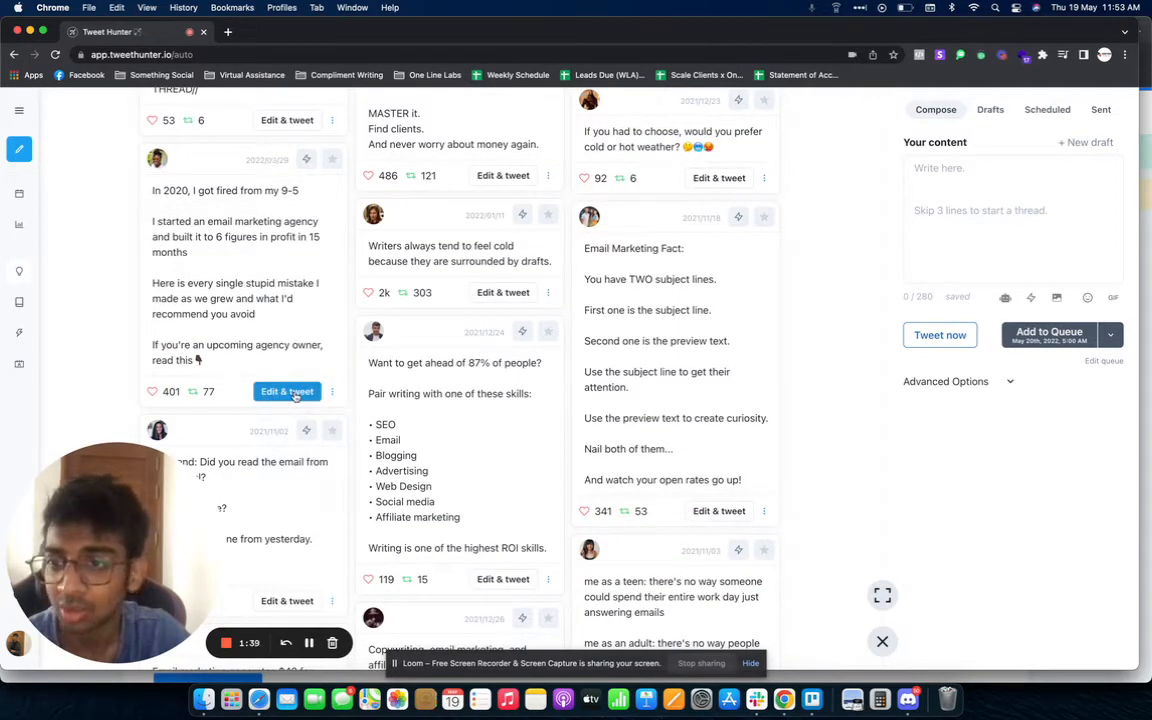
Load the $42-per-$1 email marketing tweet into the composer, replacing the fired-from-9-5 tweet.
click(287, 391)
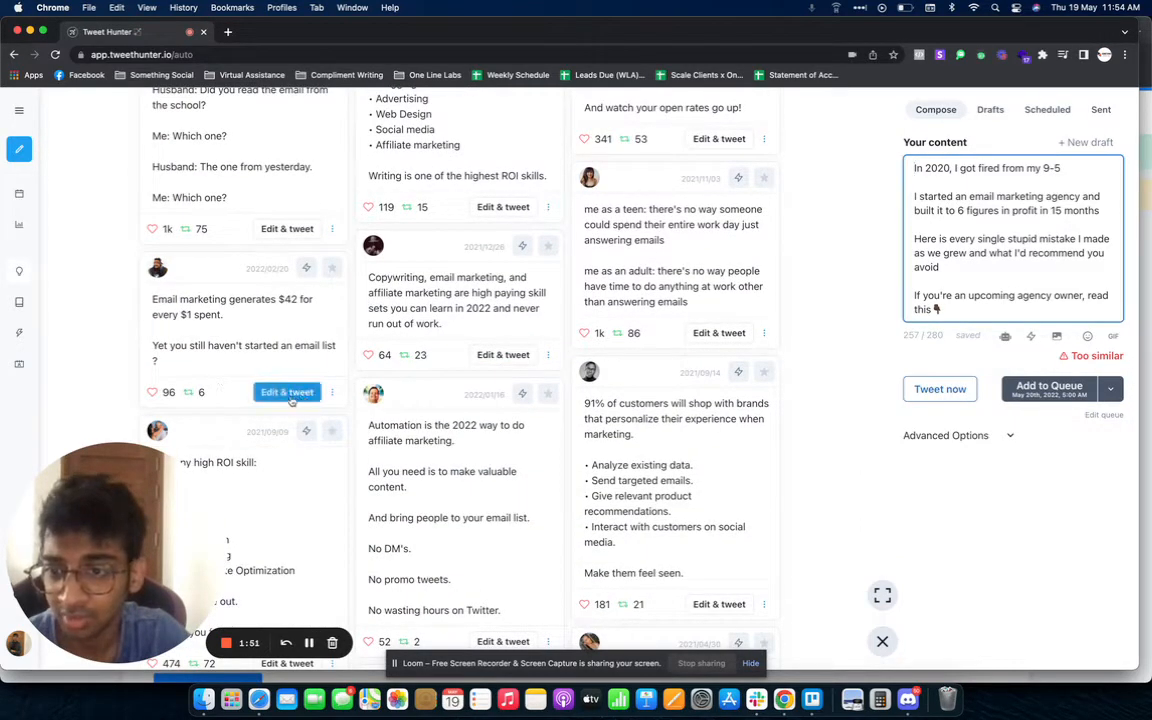
click(287, 392)
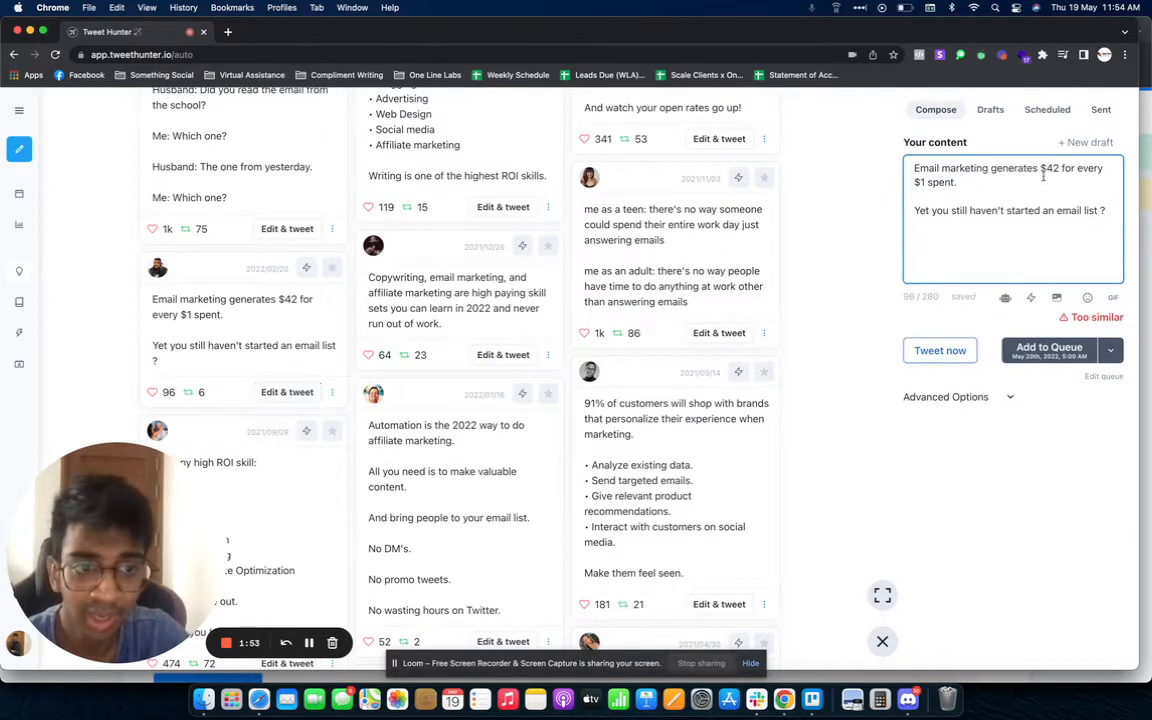
mouse_move(1032, 297)
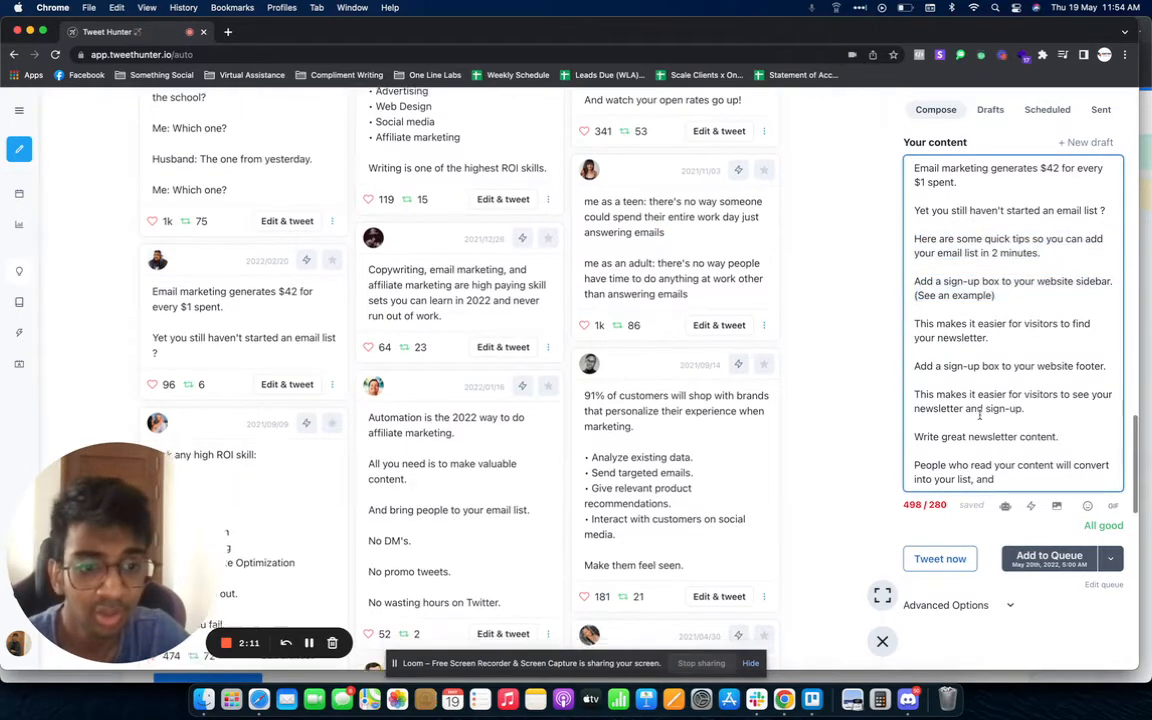
scroll(up, 3)
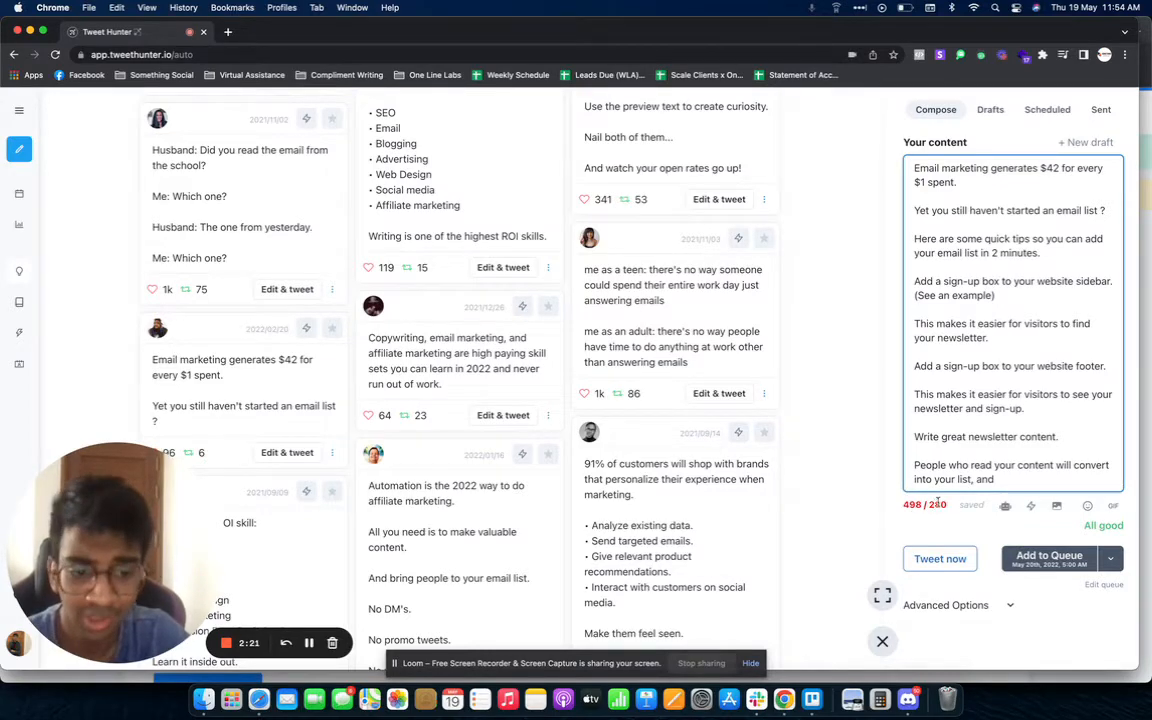
scroll(down, 3)
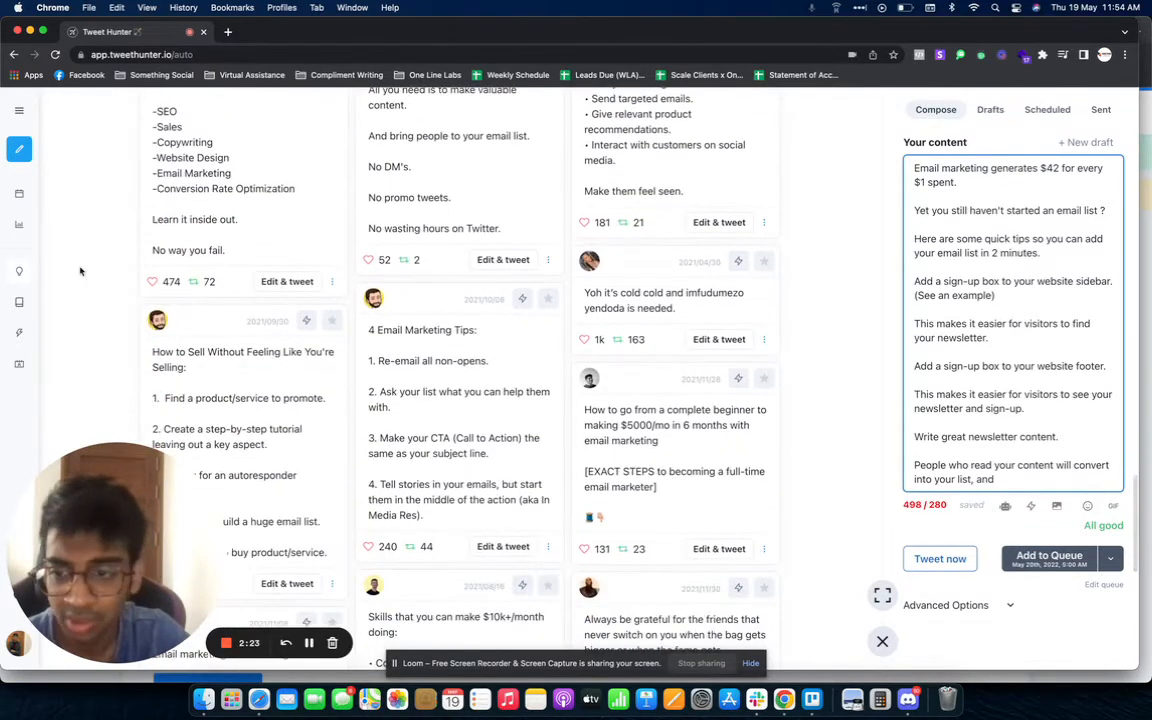
Open Staff Picks in marketing & sales and load the 'market is saturated' tweet.
click(18, 110)
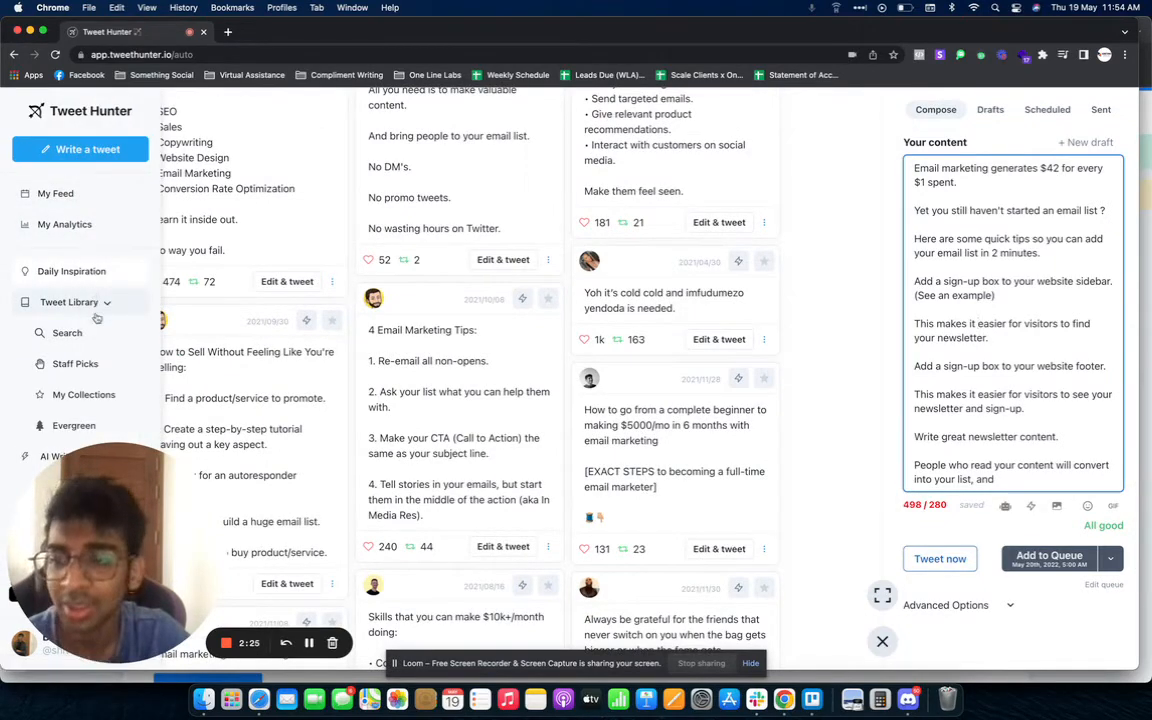
click(75, 363)
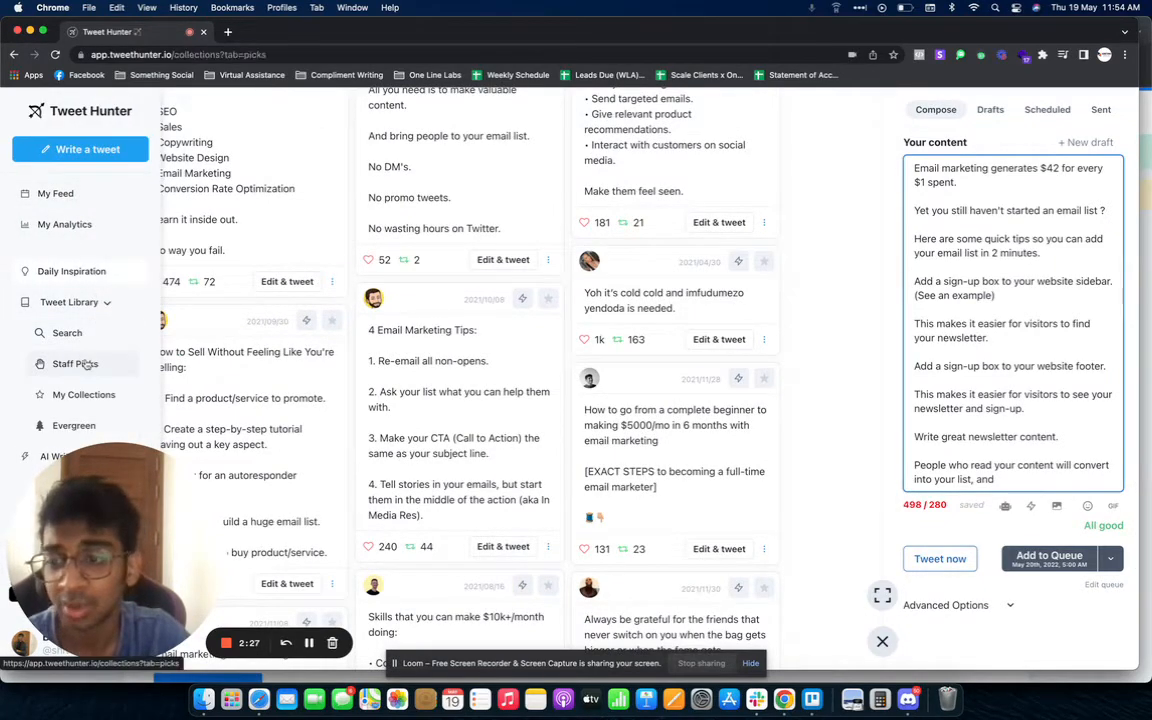
click(74, 363)
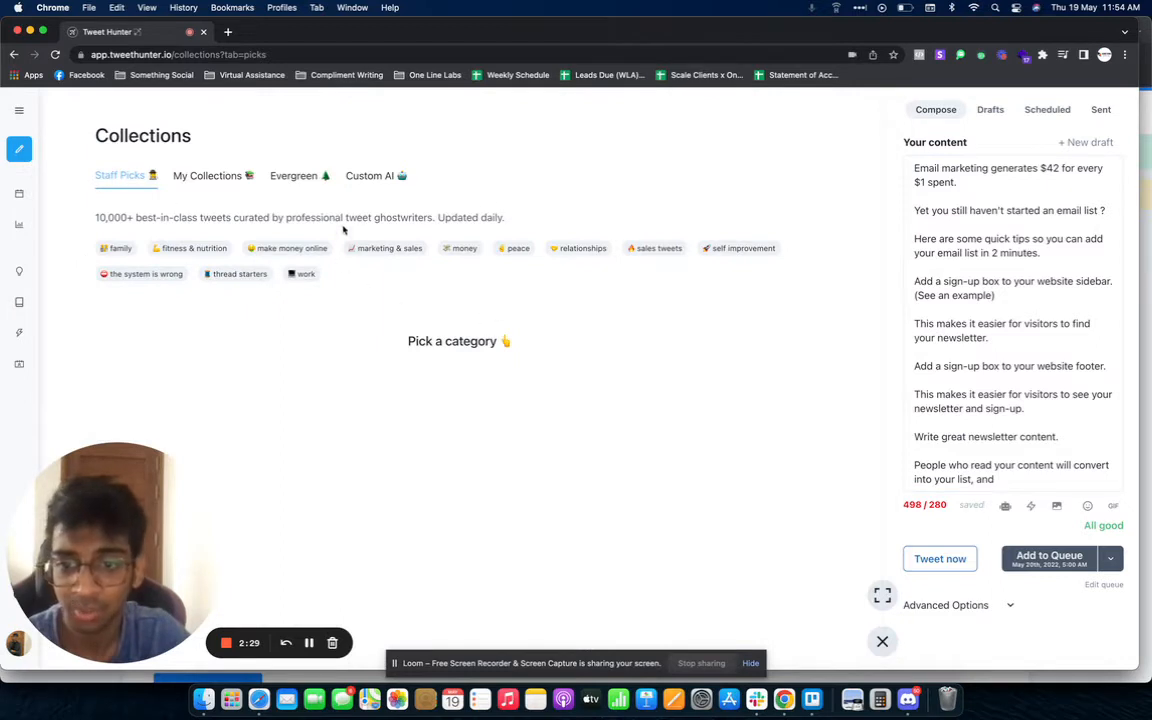
mouse_move(389, 248)
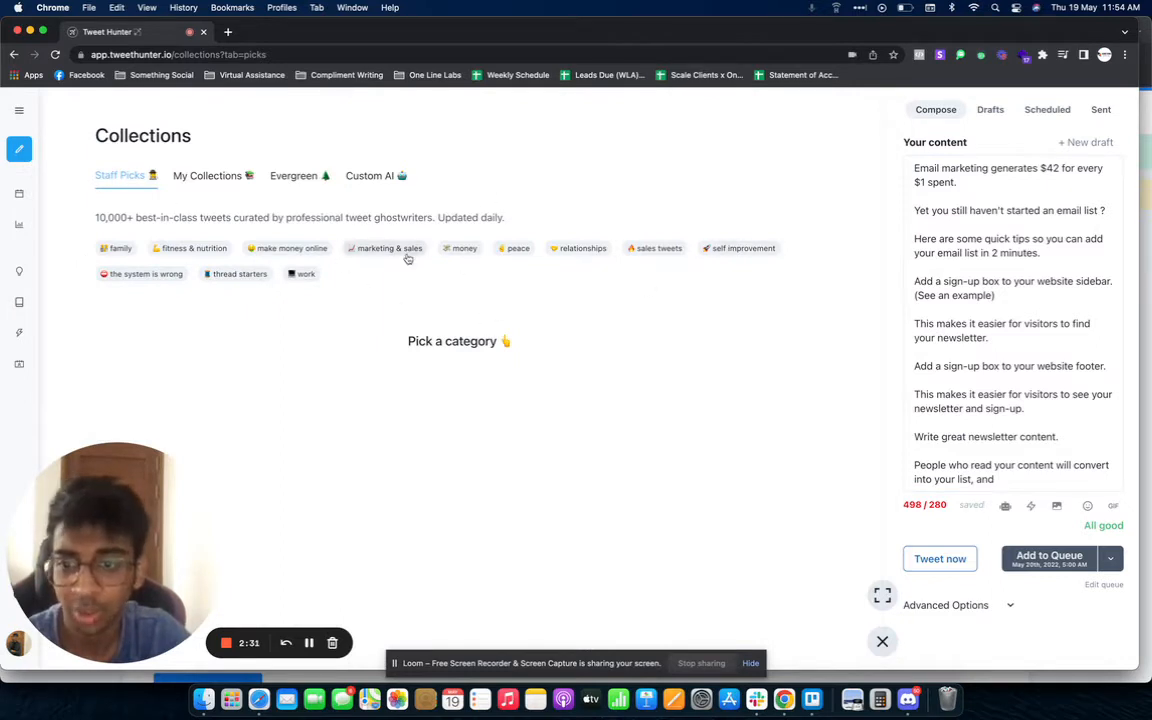
click(385, 248)
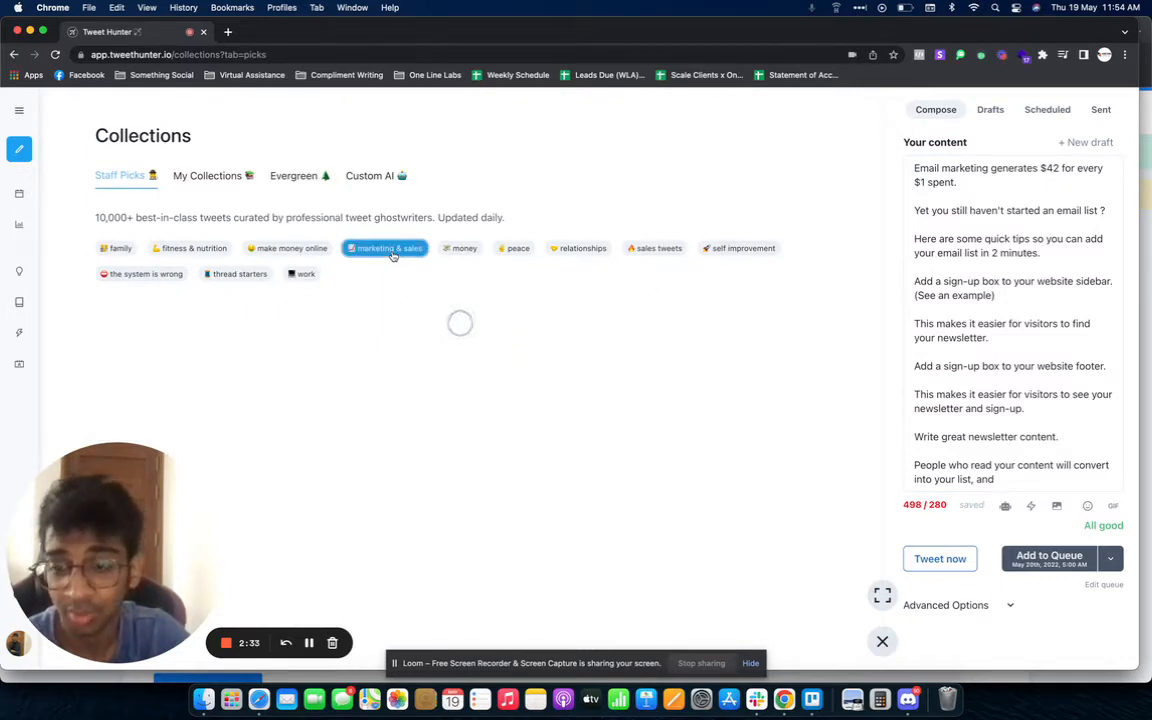
click(385, 248)
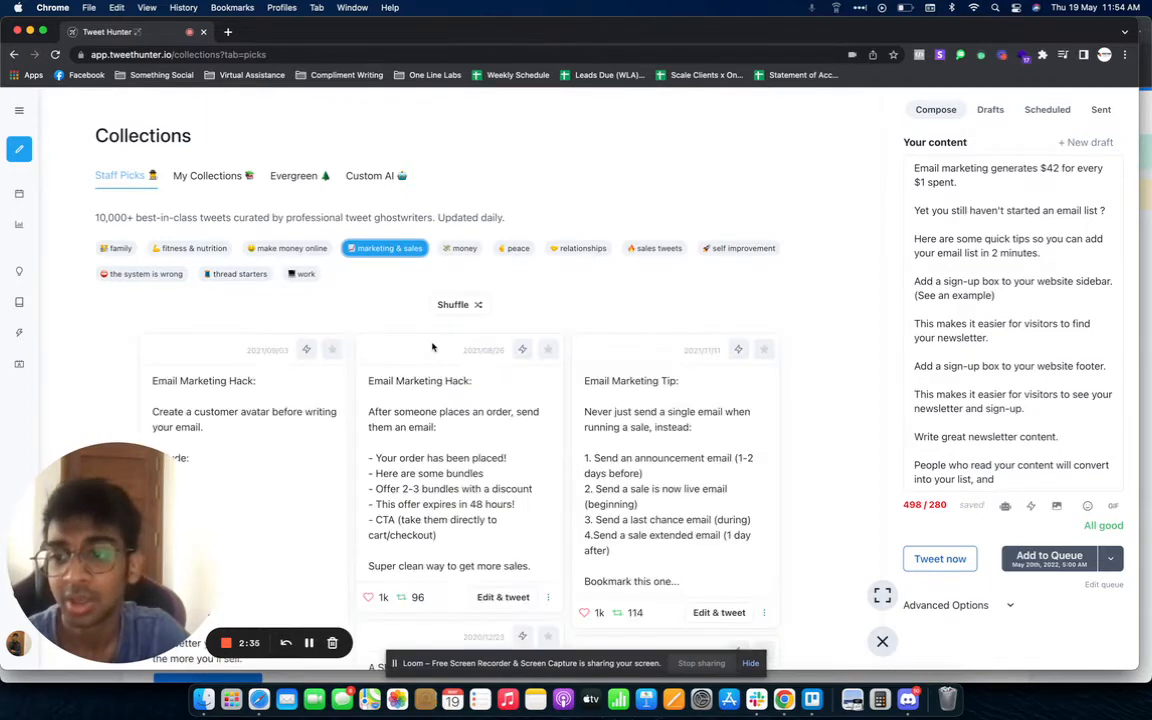
scroll(down, 3)
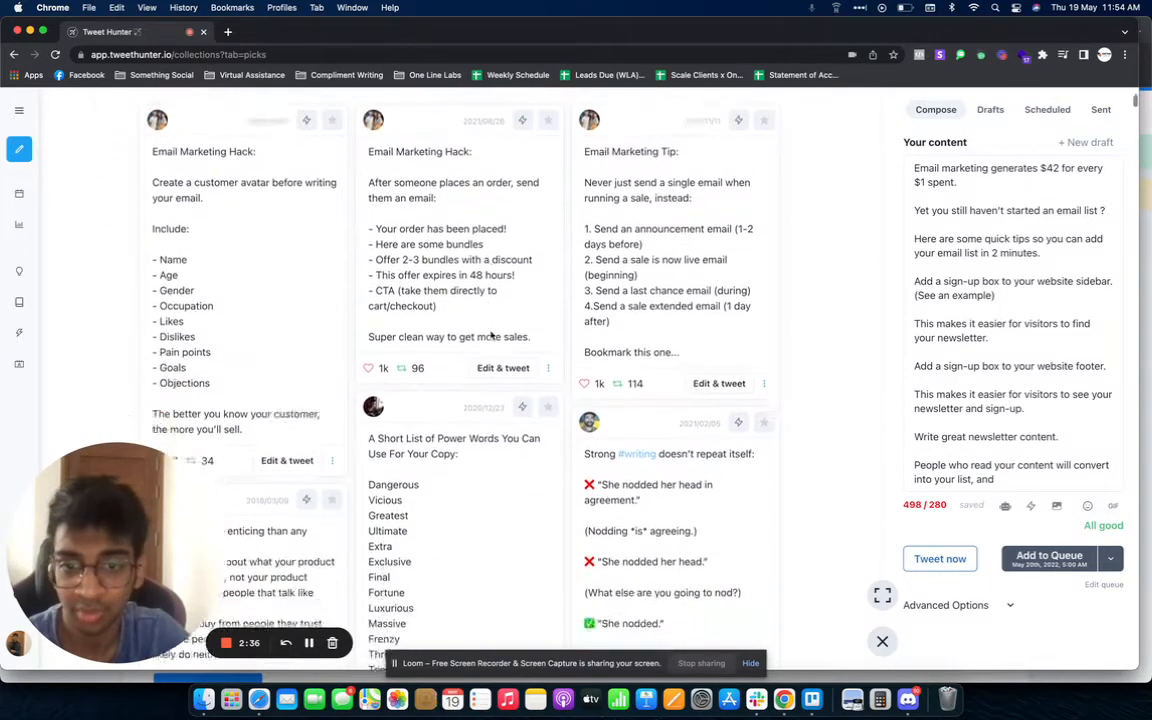
scroll(down, 3)
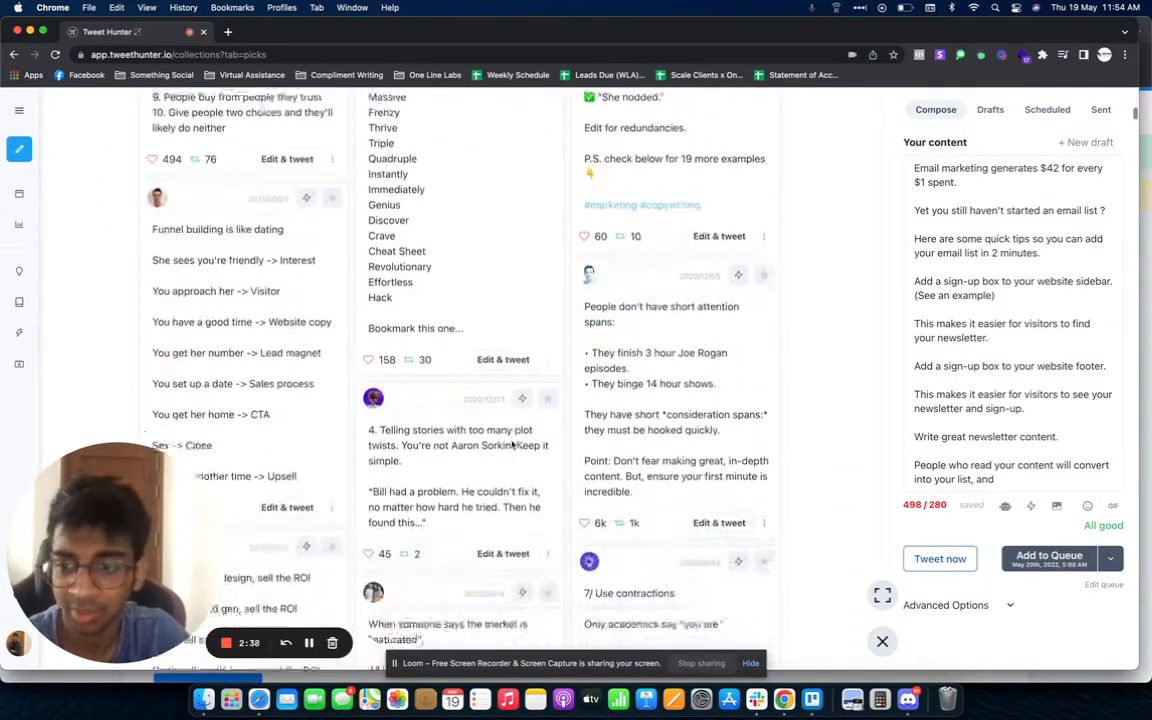
scroll(down, 3)
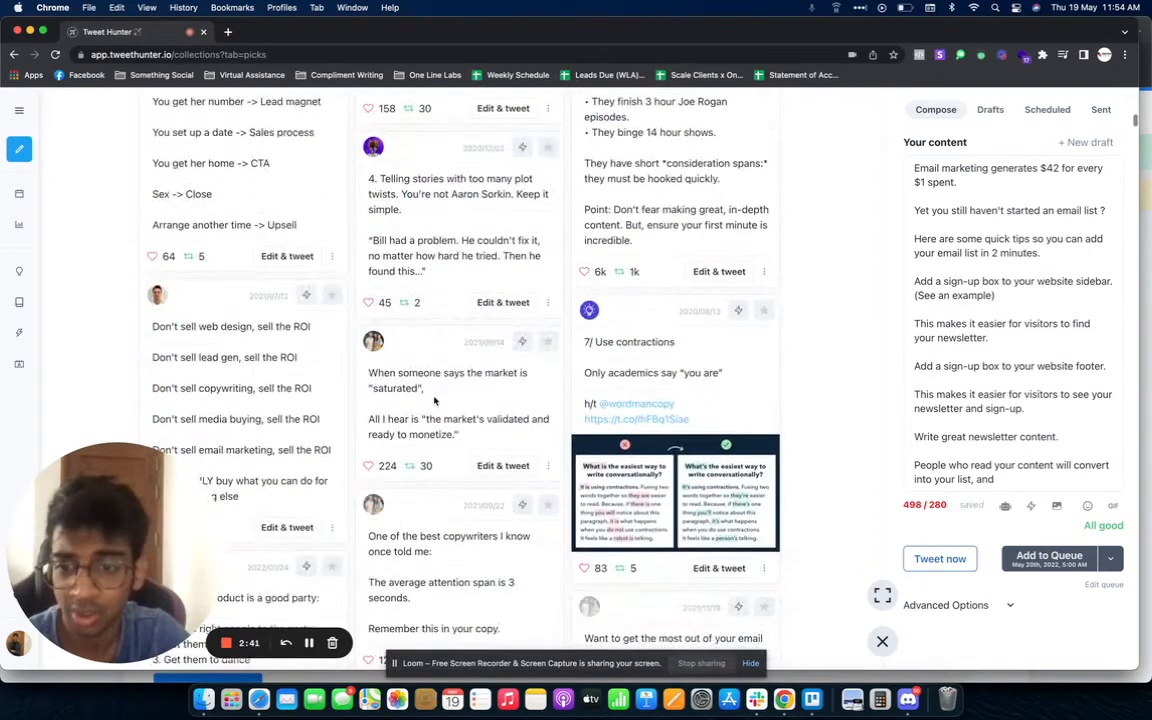
click(502, 422)
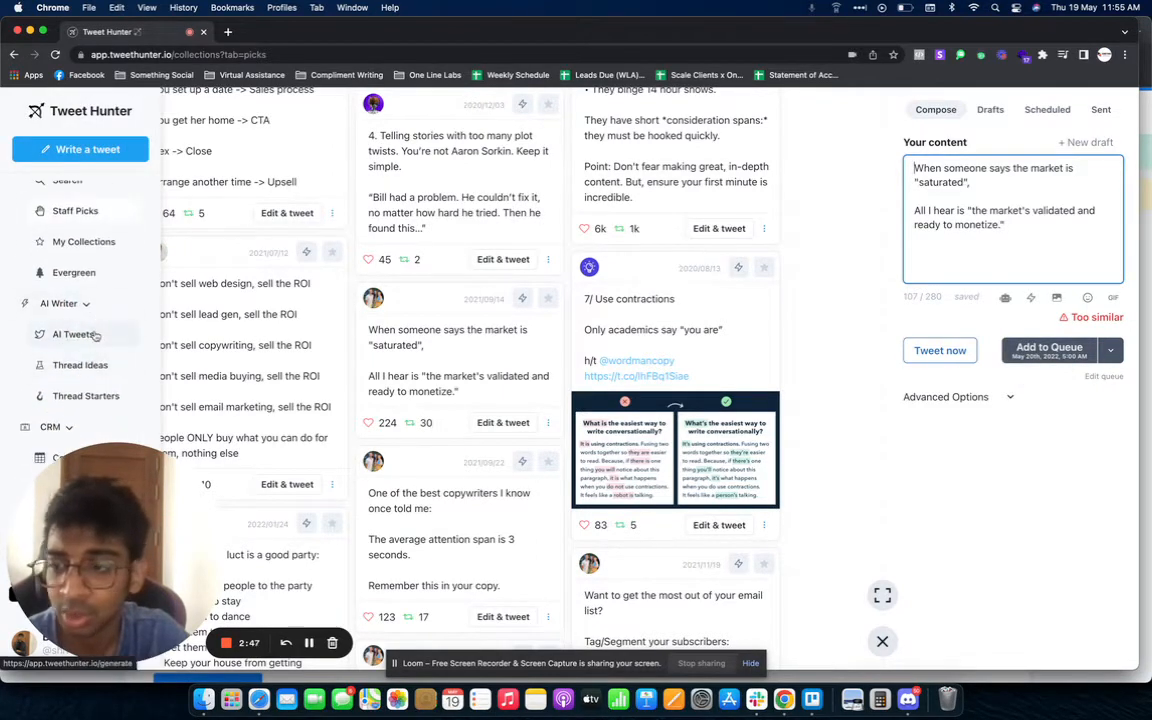
Open AI Writer's AI Tweets page and scroll through the generated suggestions.
click(72, 334)
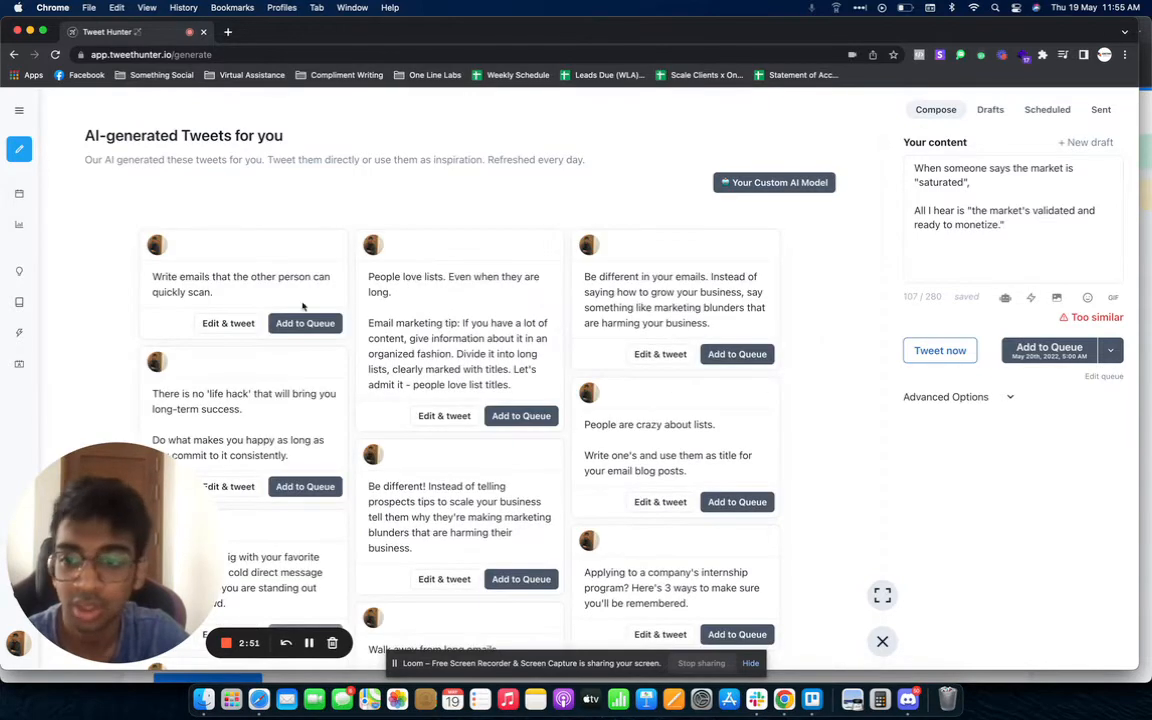
scroll(down, 3)
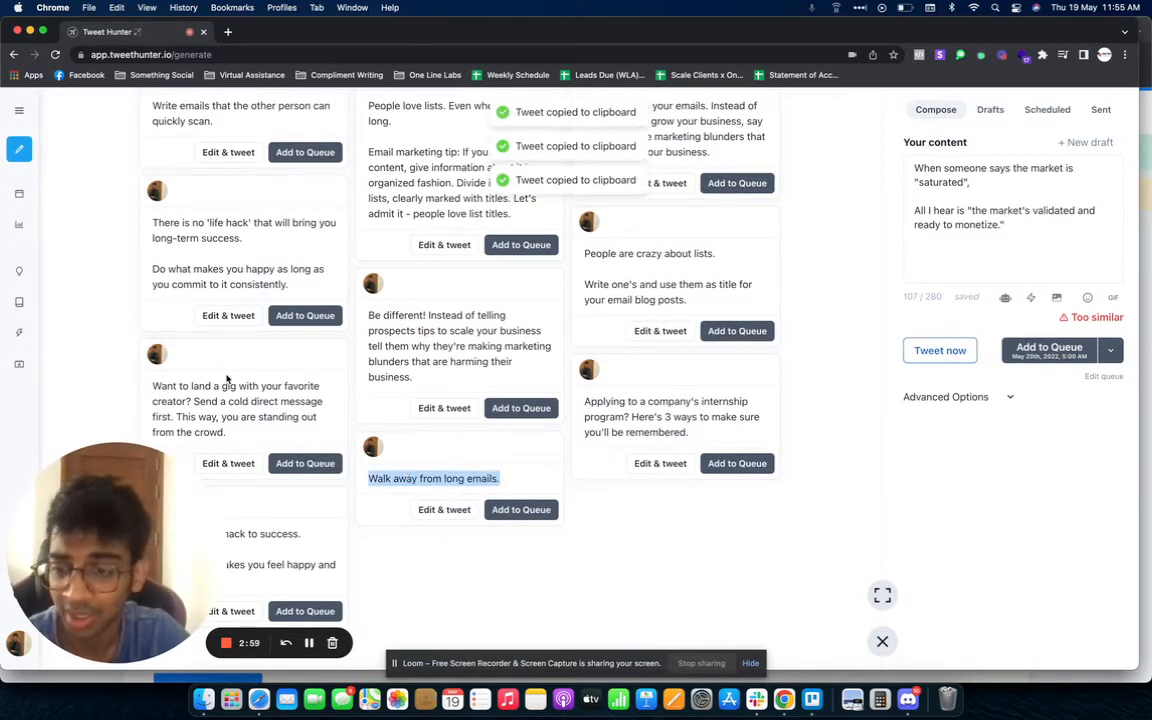
scroll(down, 3)
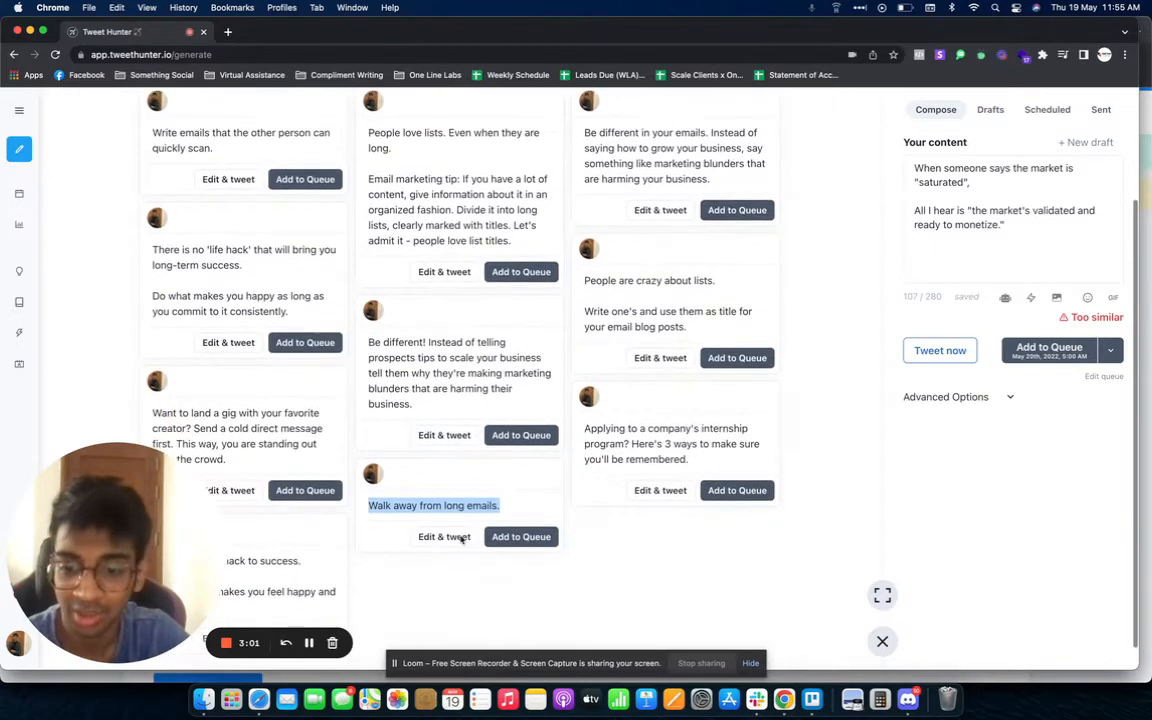
scroll(up, 3)
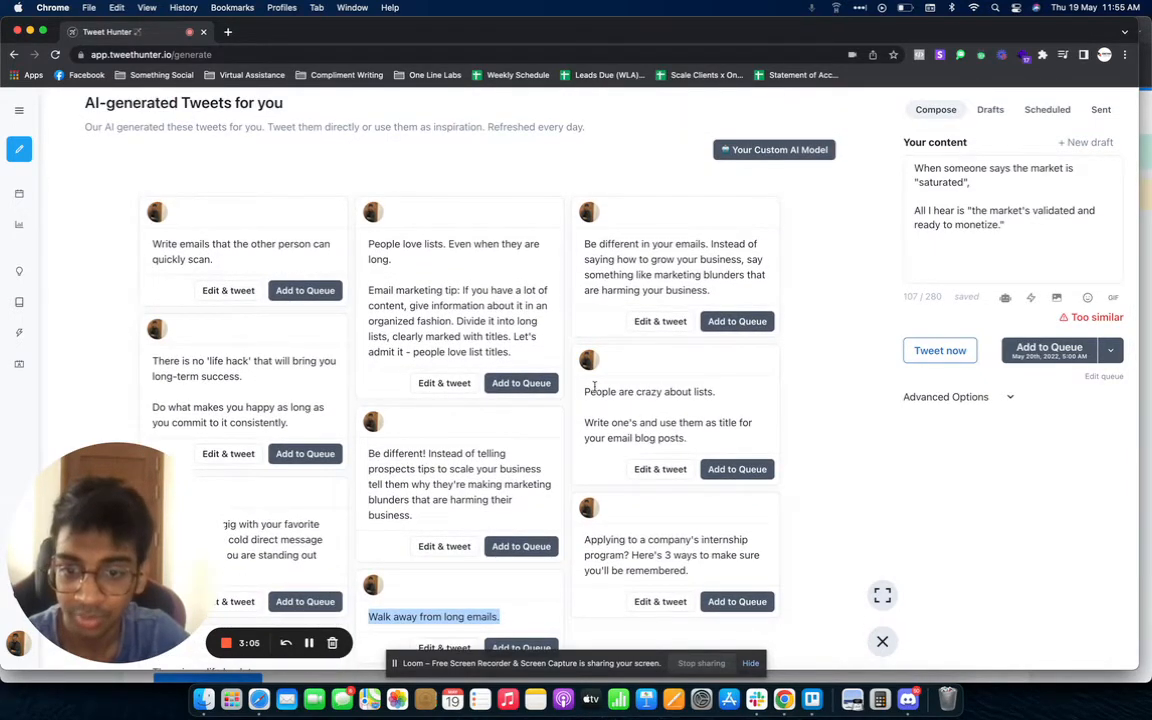
scroll(down, 3)
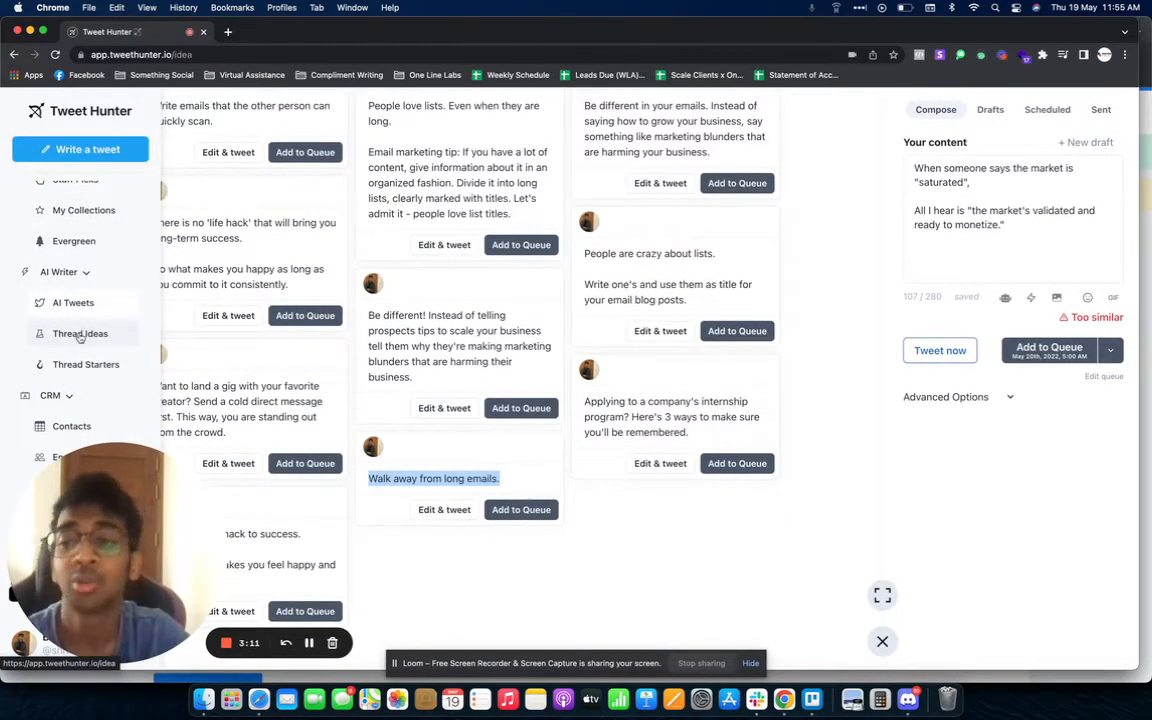
Open Thread Ideas and generate cold-email thread ideas from the email topics.
click(80, 333)
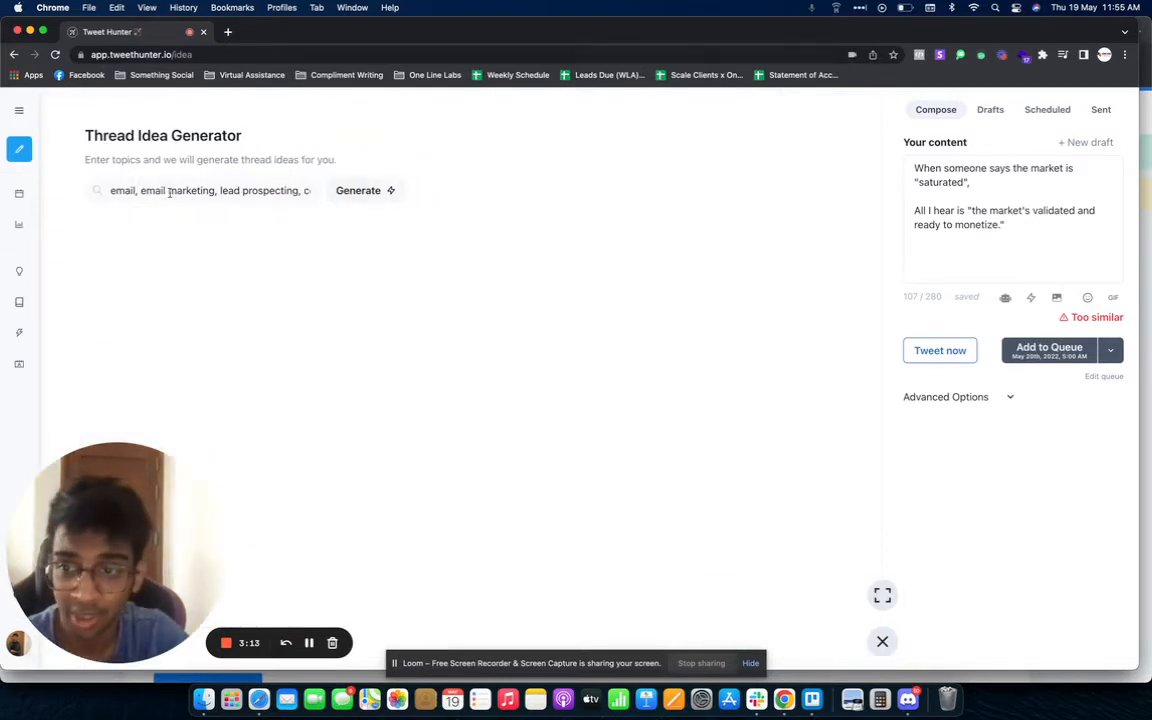
click(200, 190)
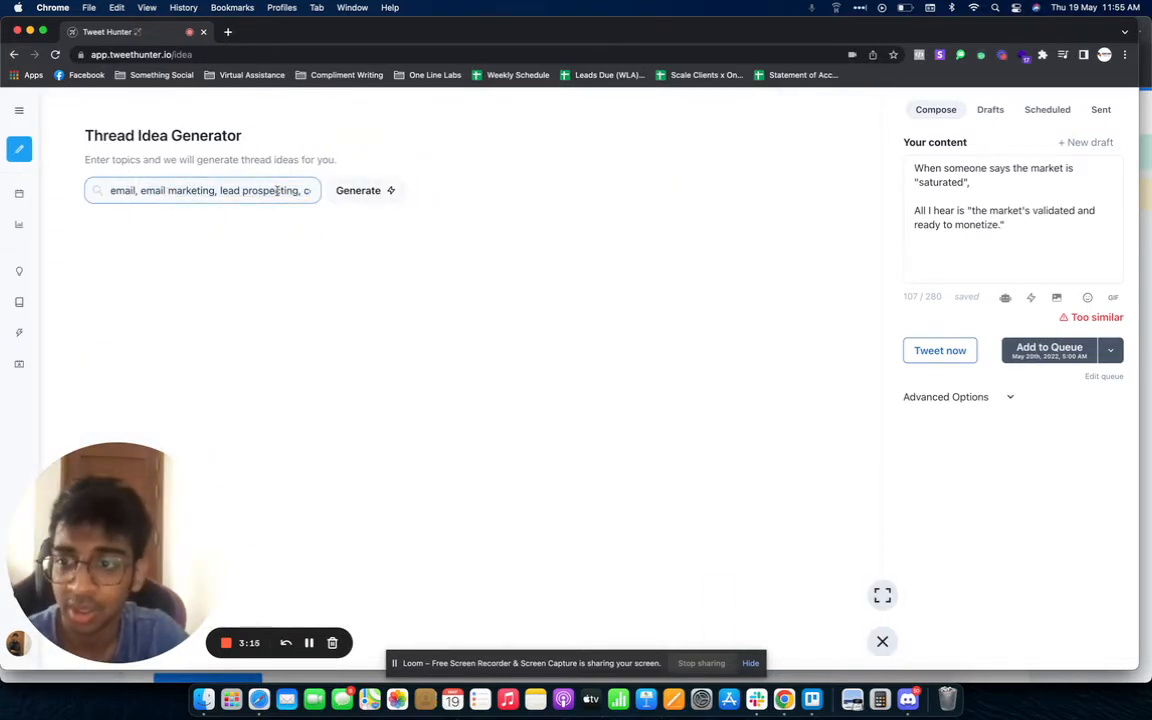
click(358, 190)
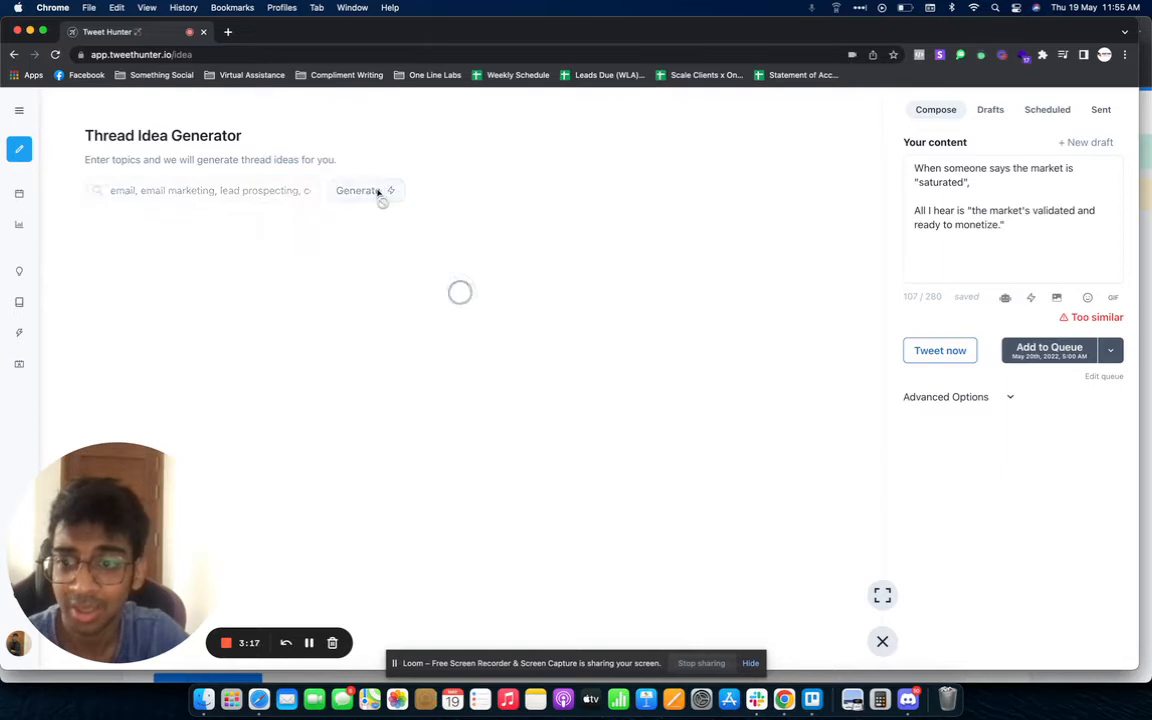
mouse_move(297, 323)
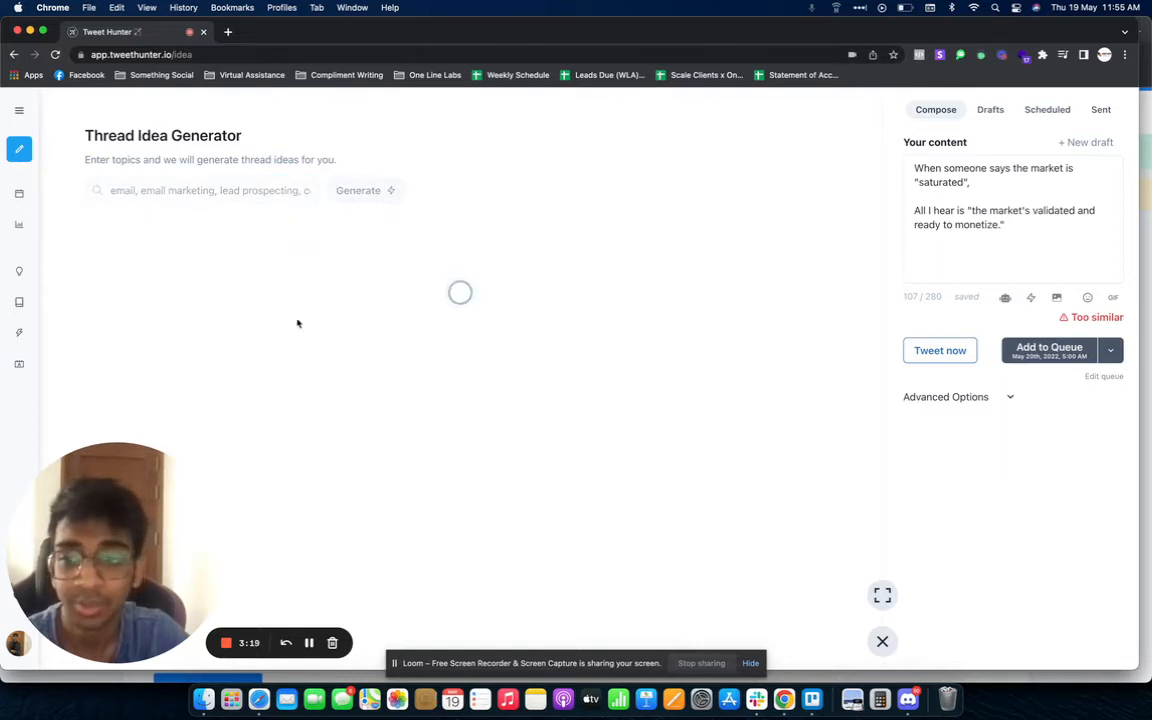
mouse_move(524, 348)
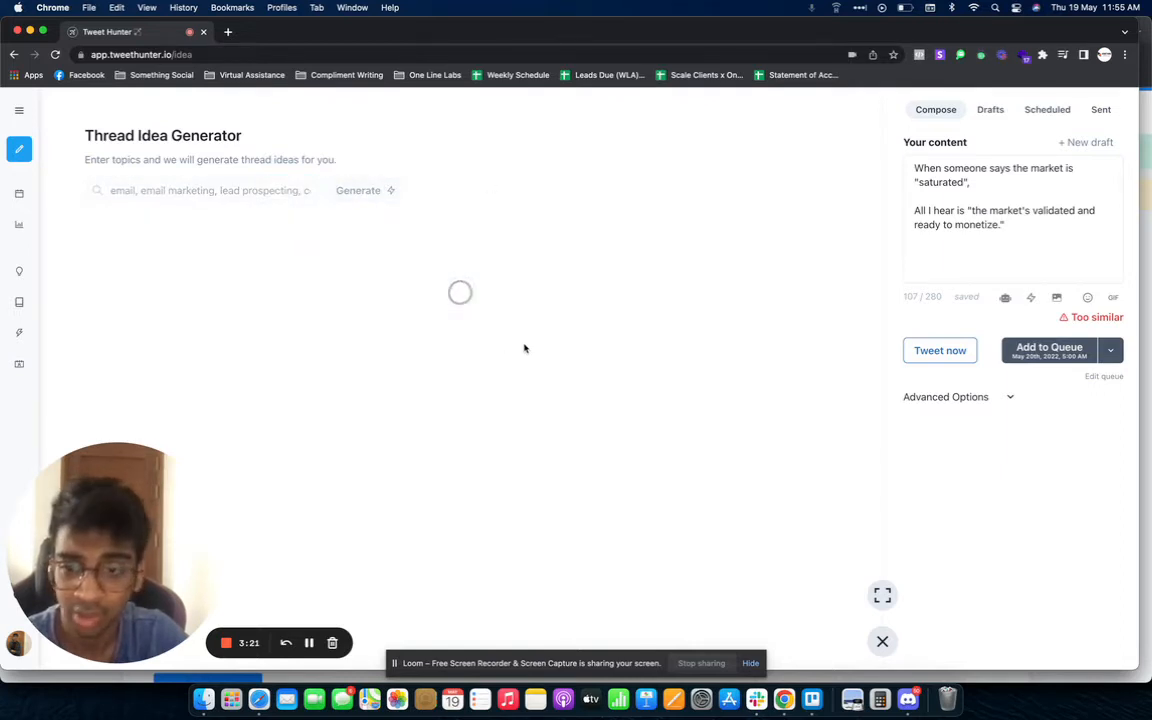
mouse_move(402, 350)
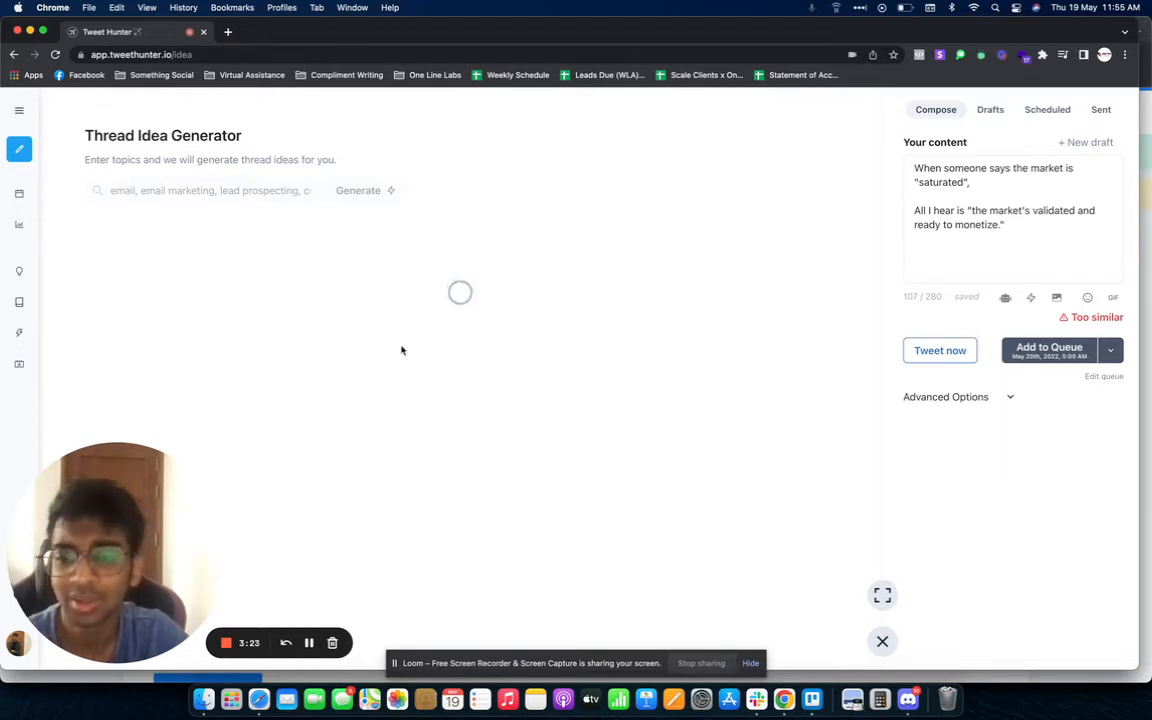
click(358, 190)
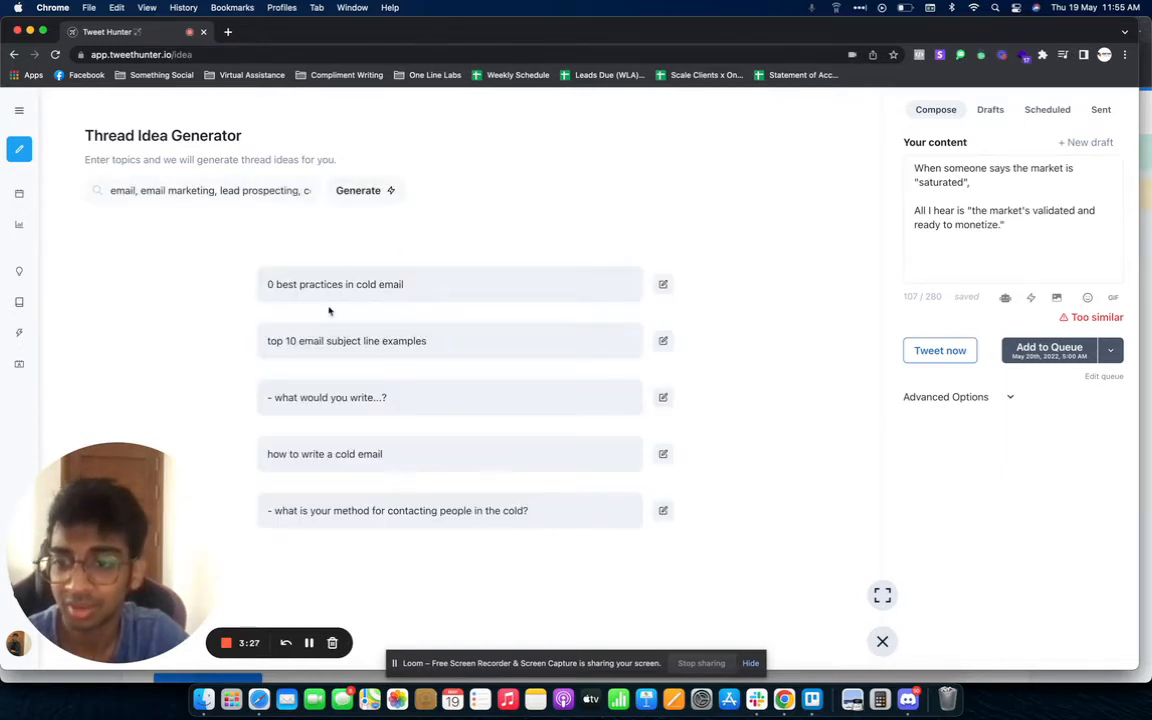
mouse_move(286, 430)
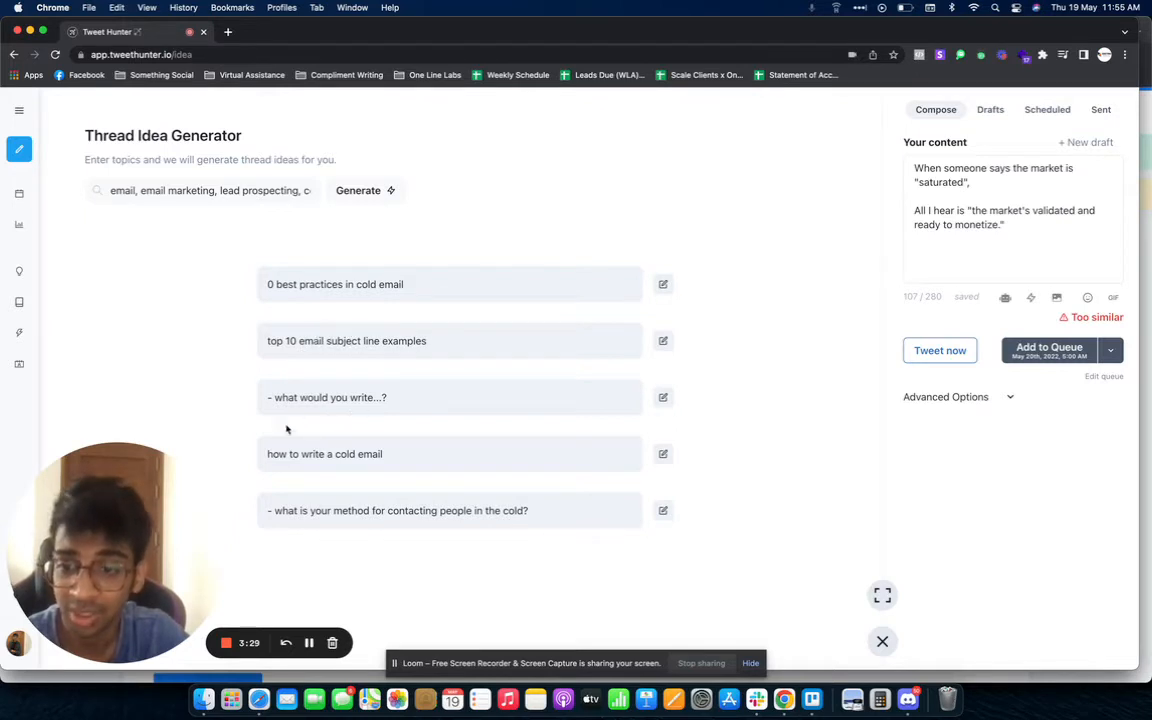
mouse_move(298, 530)
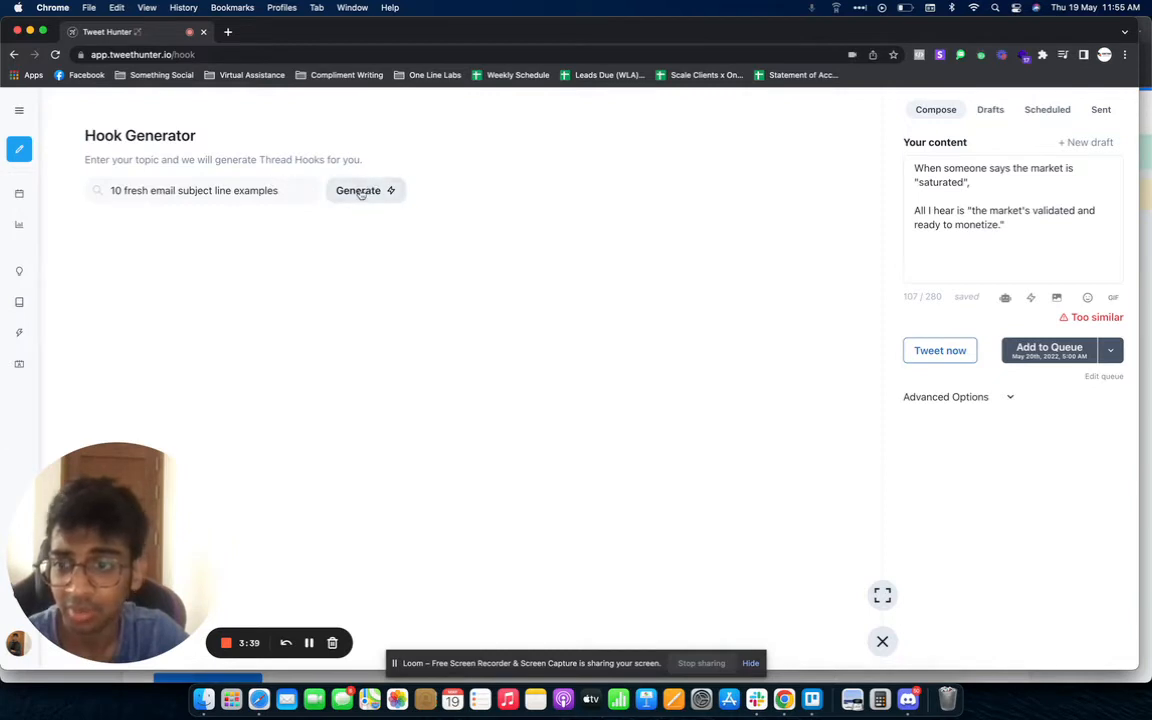
Generate hooks for the topic '10 fresh email subject line examples'.
click(358, 190)
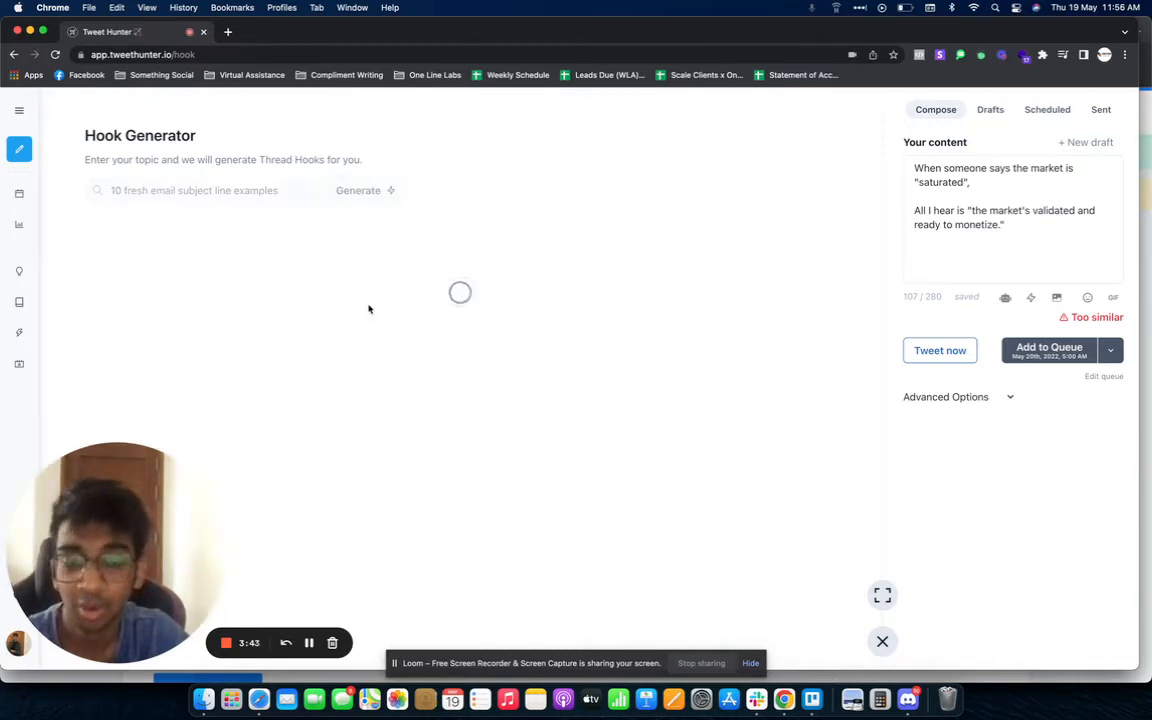
mouse_move(431, 280)
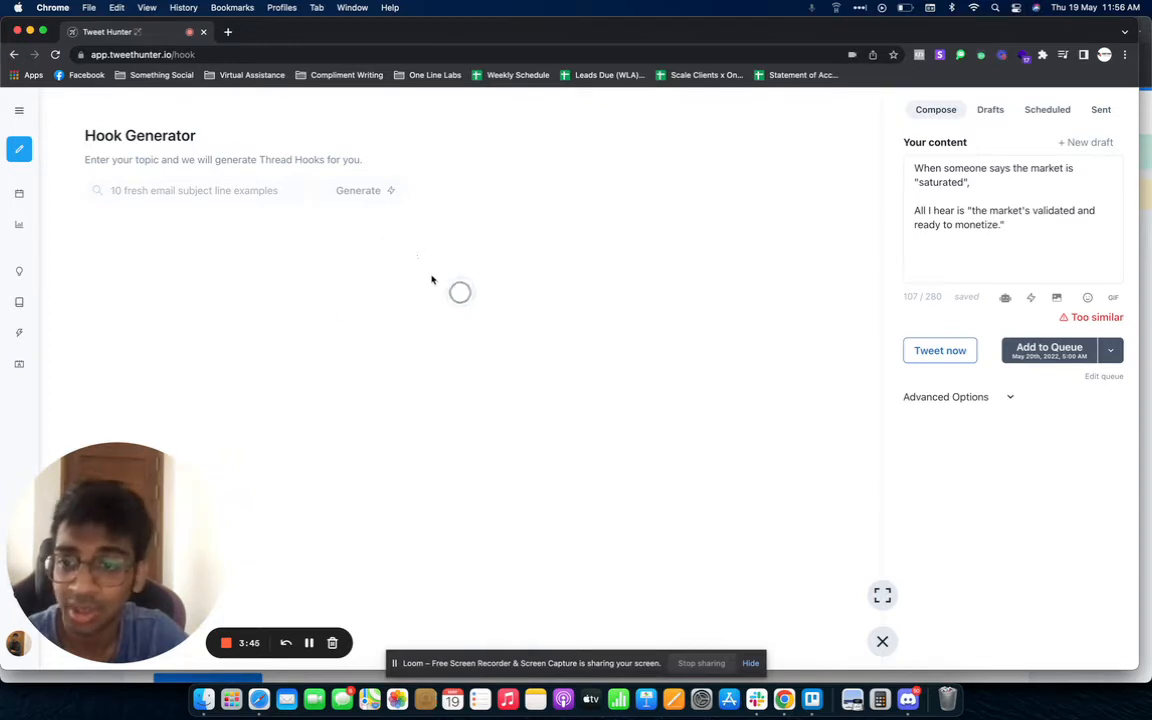
mouse_move(449, 372)
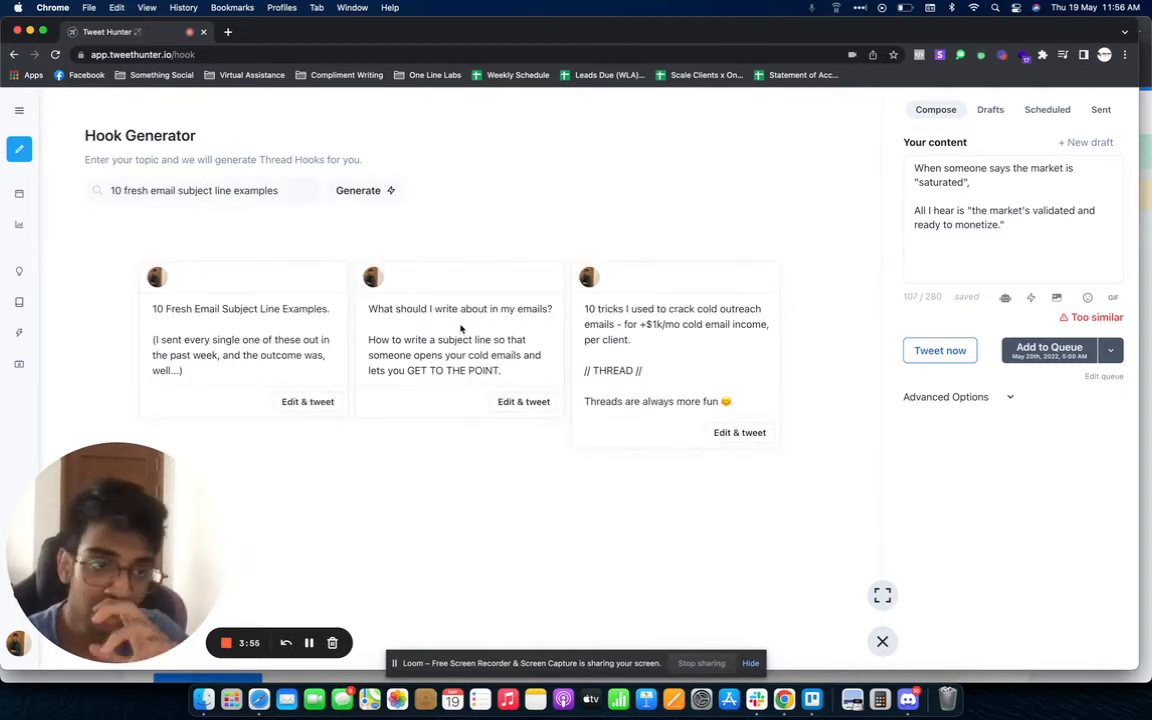
mouse_move(666, 361)
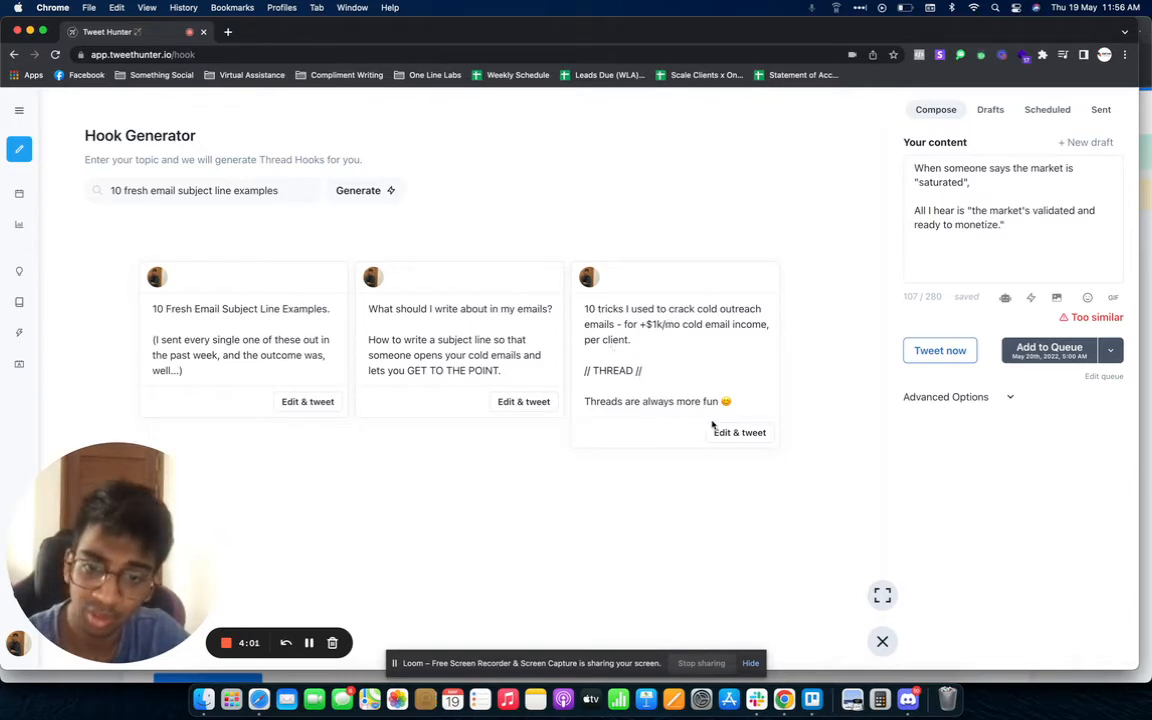
Put the '10 tricks I used to crack cold outreach emails' hook in the composer.
click(739, 432)
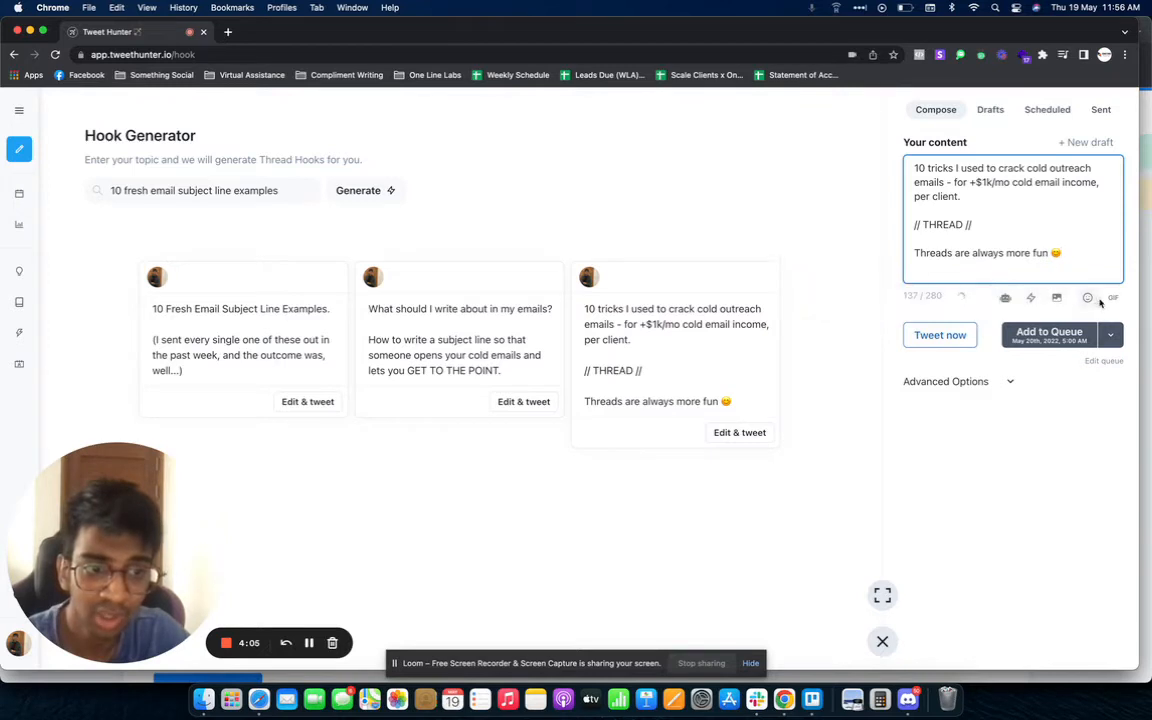
click(18, 110)
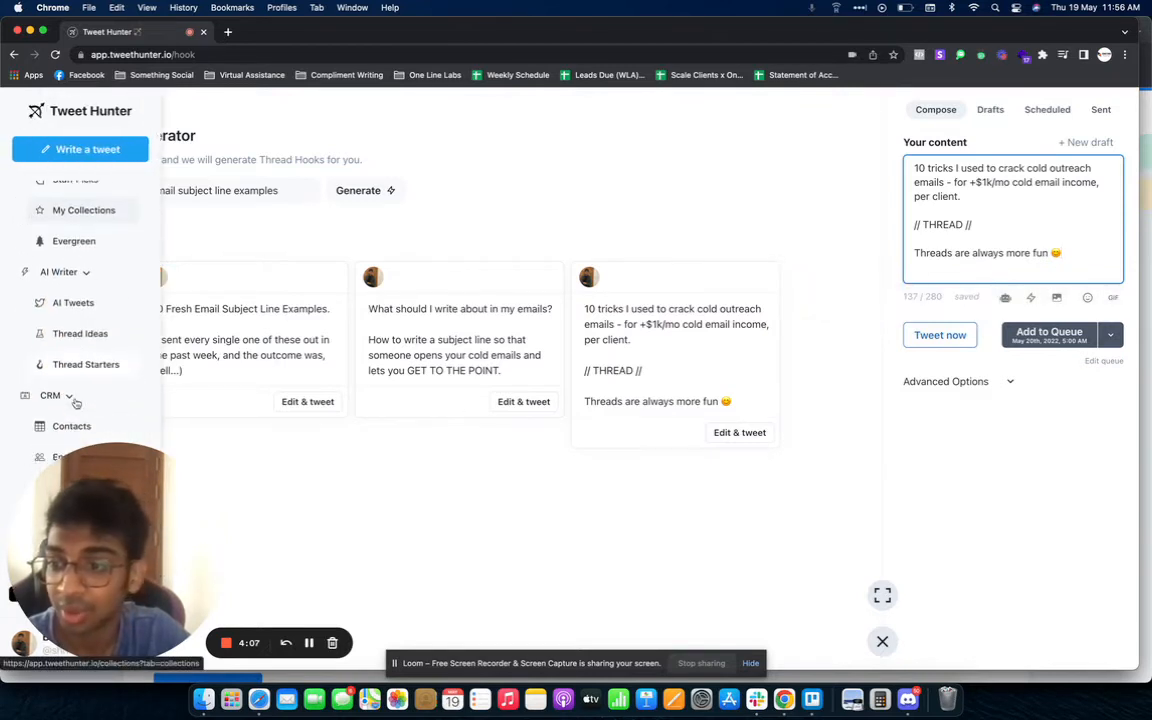
click(19, 110)
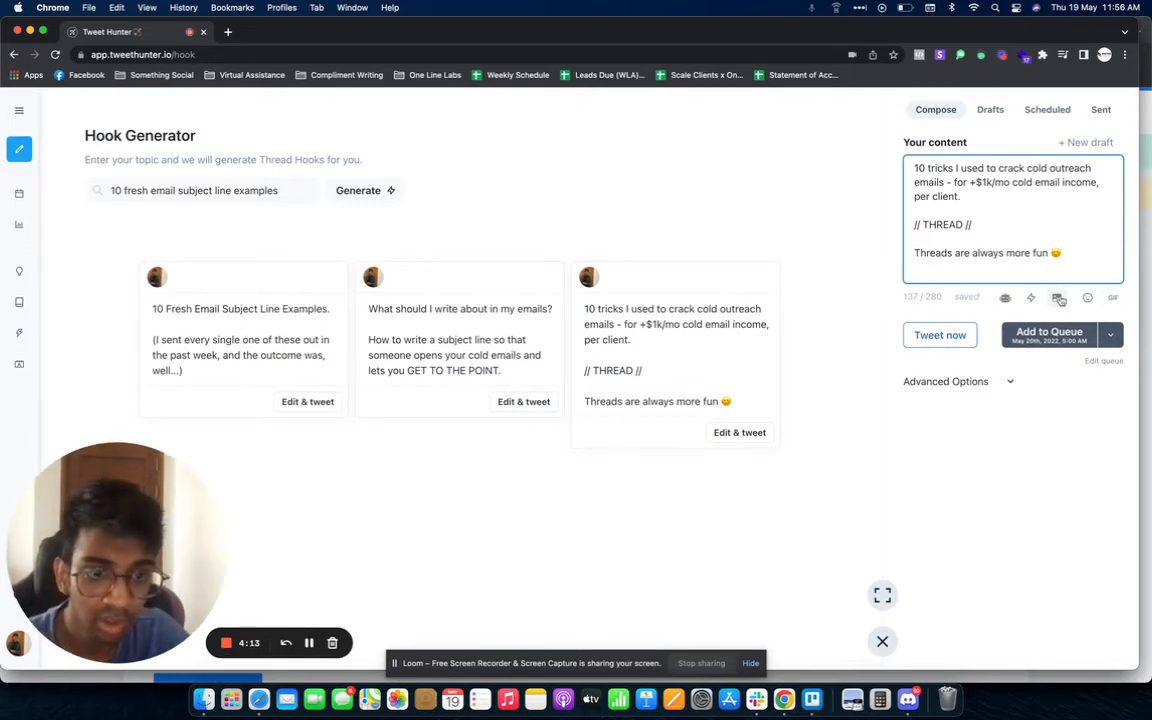
Expand the draft's Advanced Options: URL previews, auto retweet, plug, DM and thread delay.
click(945, 381)
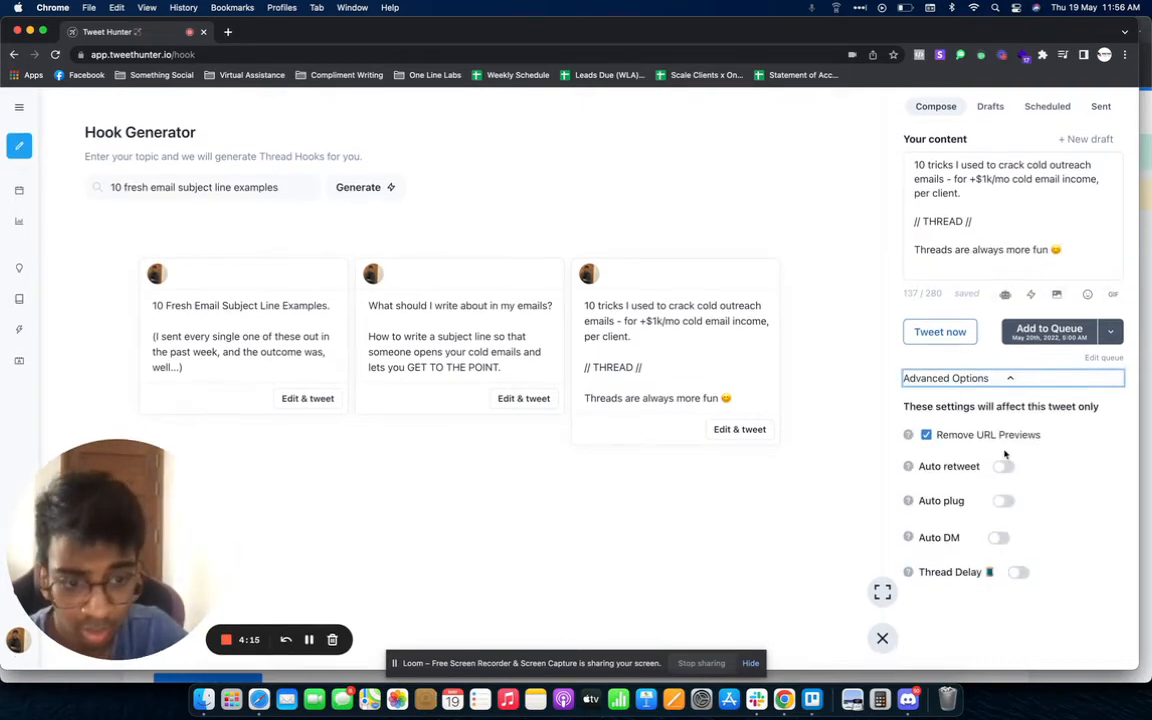
mouse_move(908, 437)
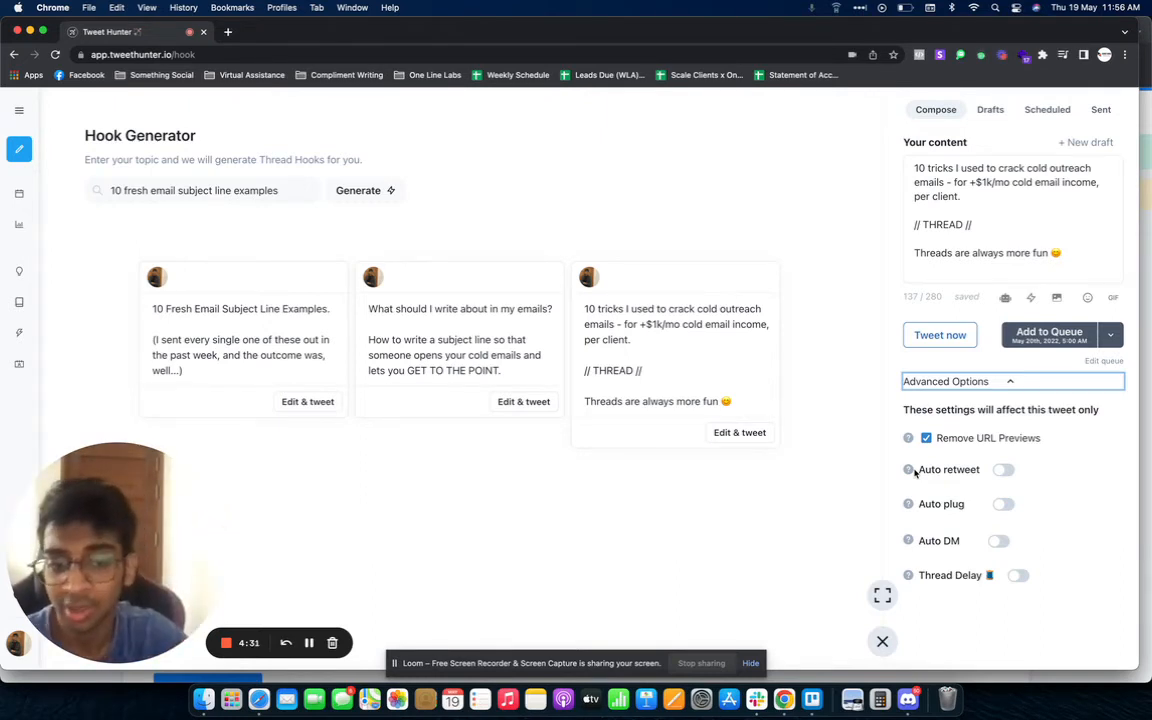
mouse_move(908, 503)
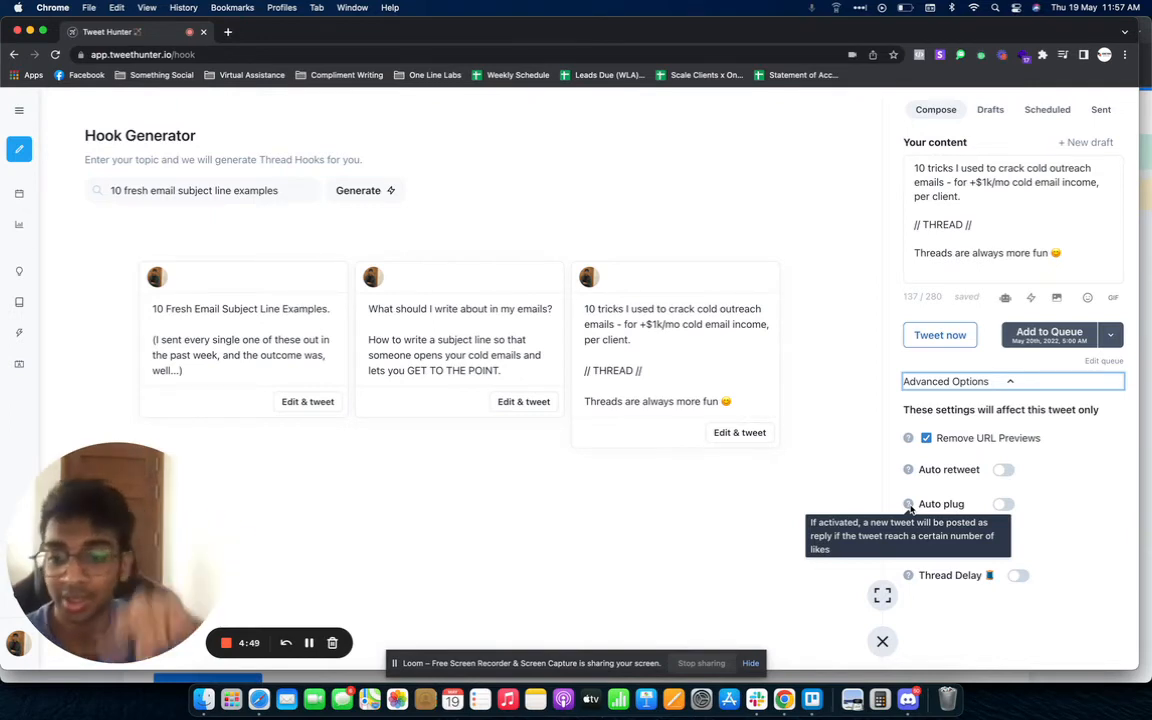
mouse_move(908, 540)
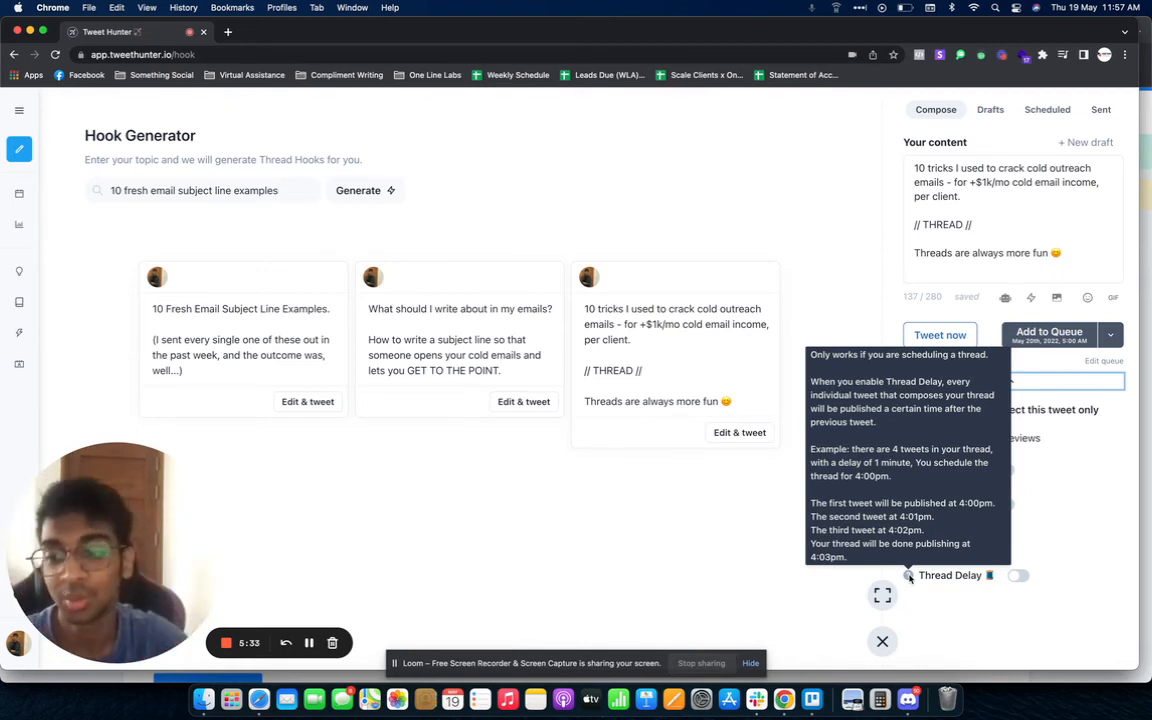
mouse_move(738, 195)
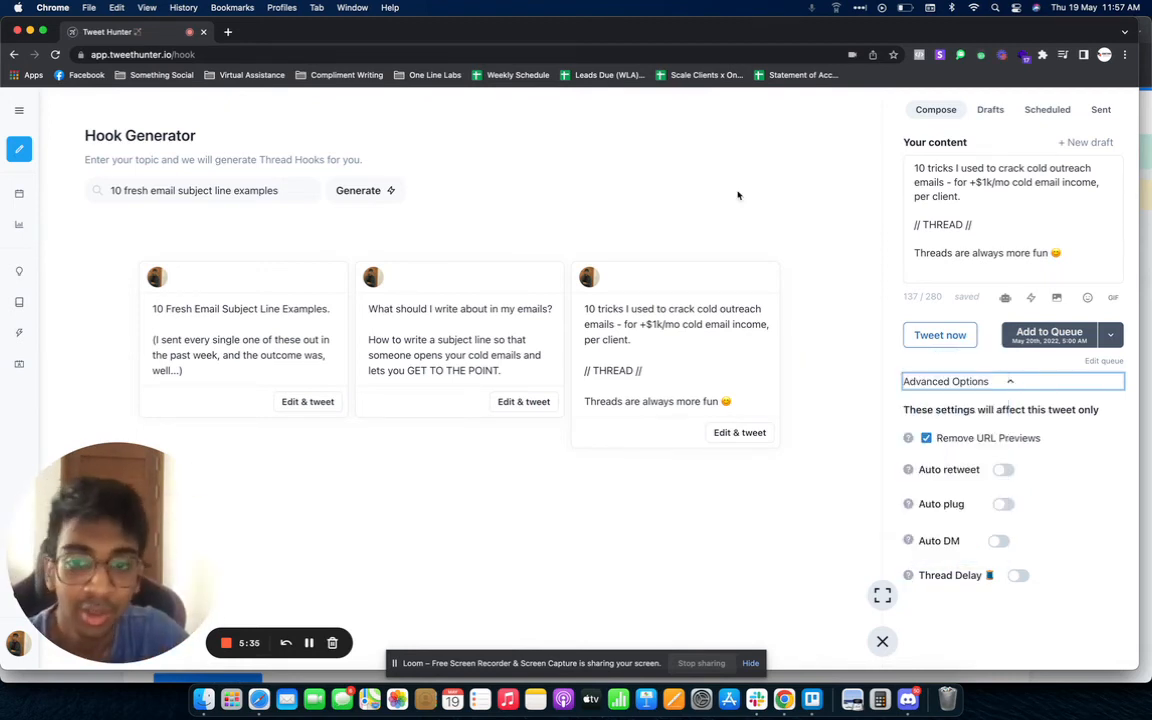
click(18, 110)
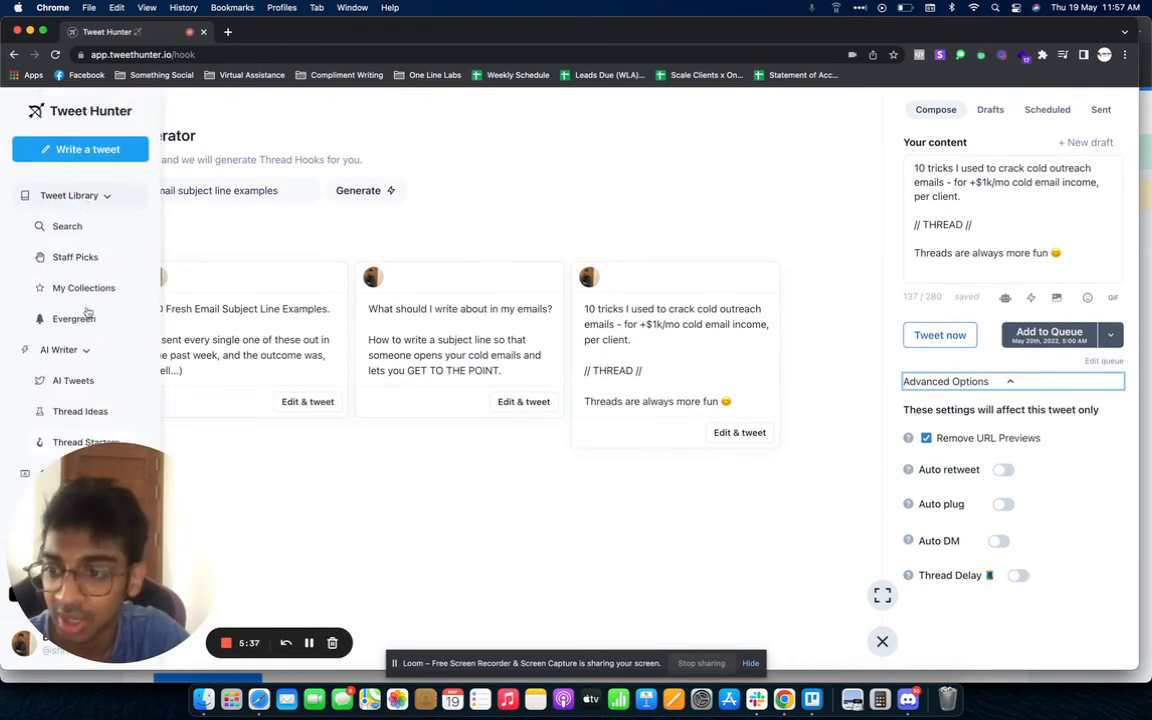